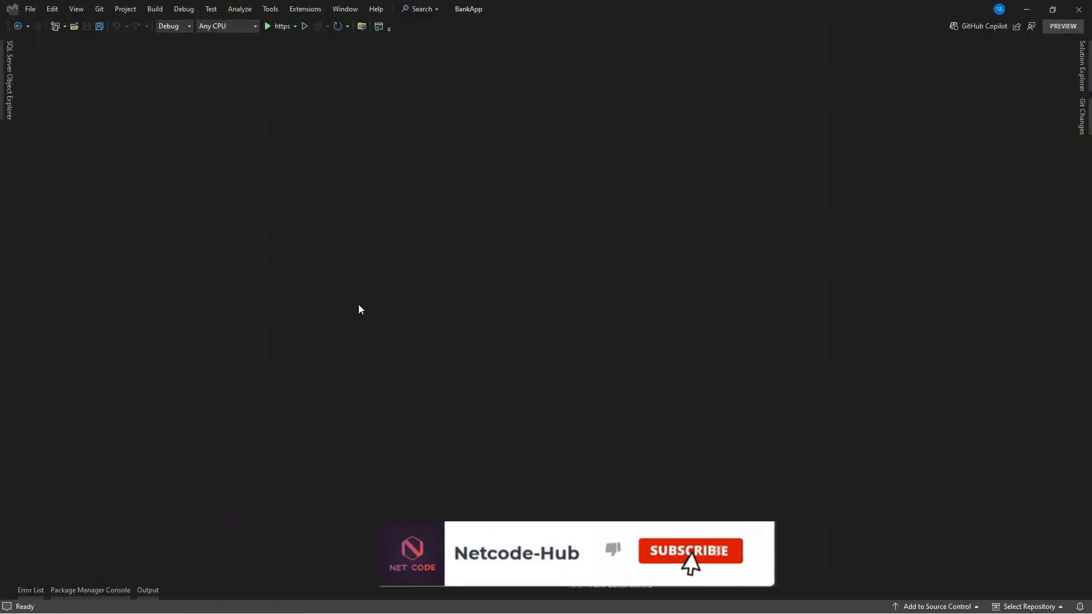
# Step: Show the BankApp solution tree and select AccountController.cs under Controllers
pyautogui.click(690, 552)
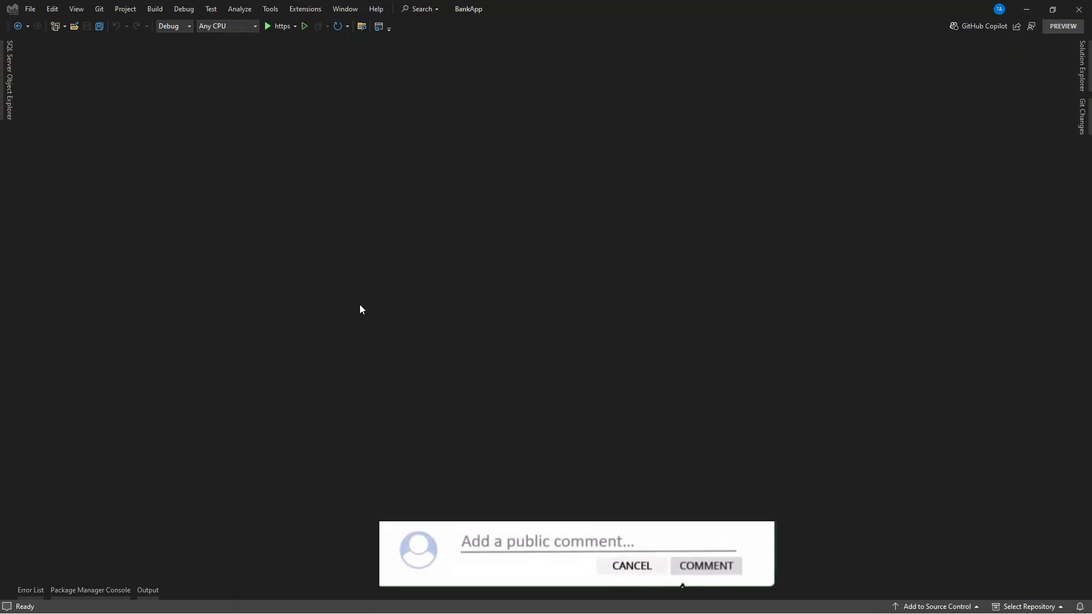
pyautogui.write('I would like to hear from you')
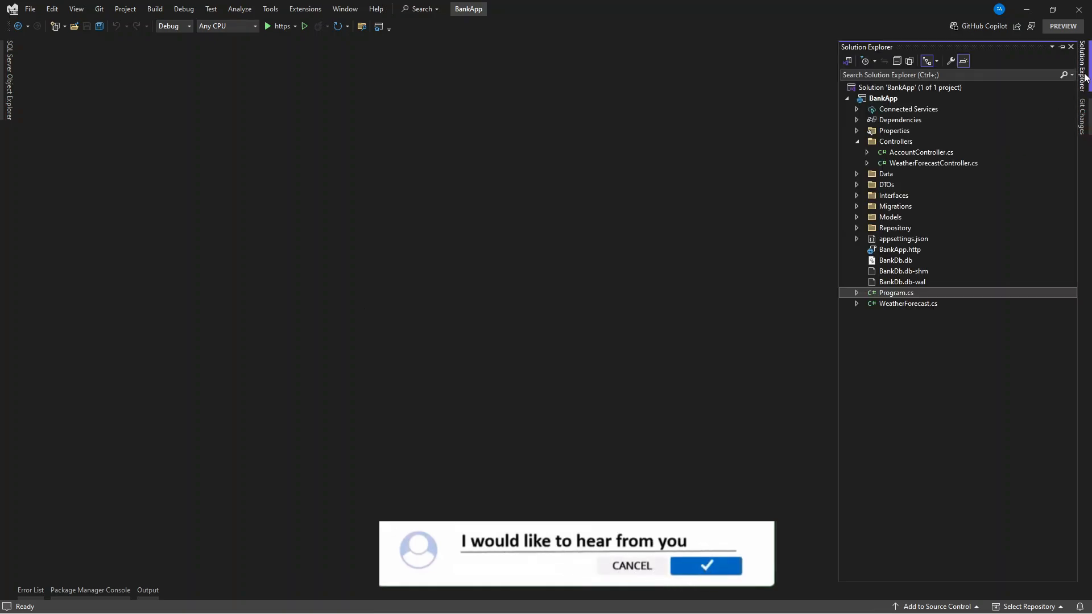
pyautogui.click(633, 567)
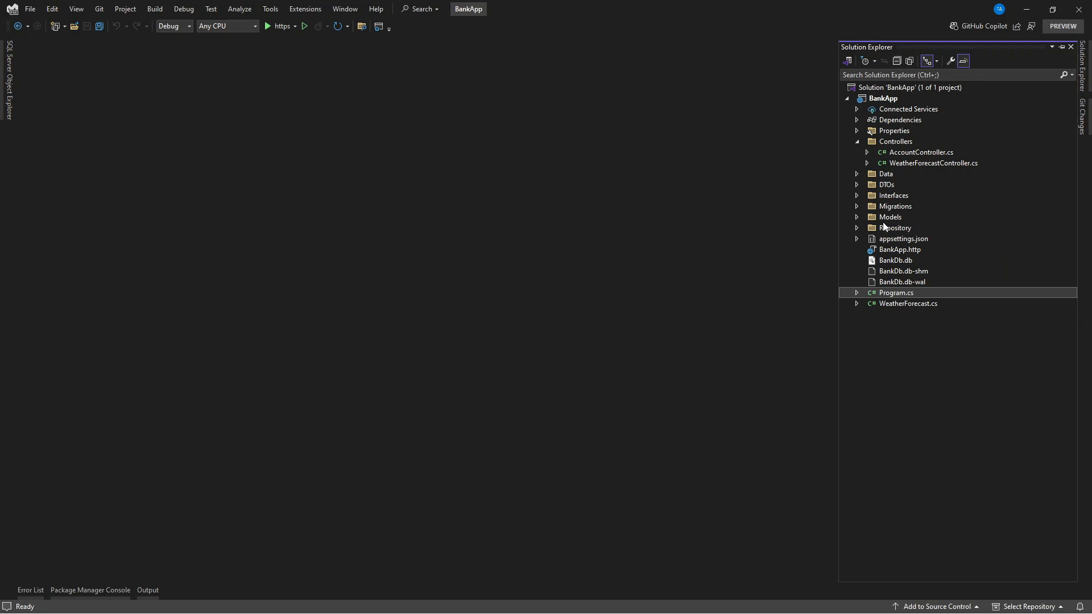
pyautogui.click(921, 152)
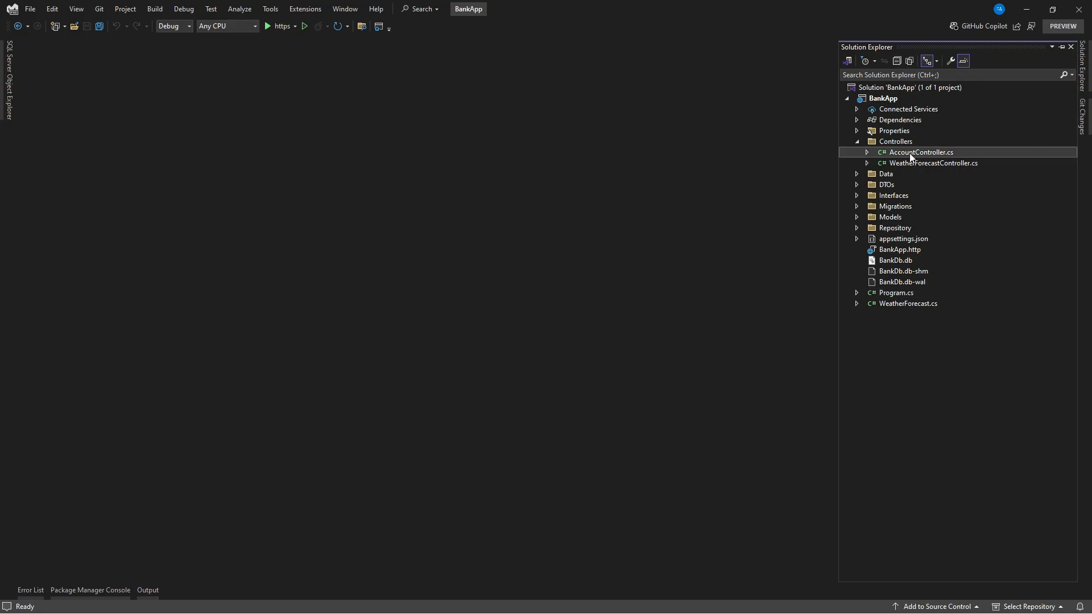
# Step: Open AccountController.cs in the editor to review the GetBalance action
pyautogui.doubleClick(921, 153)
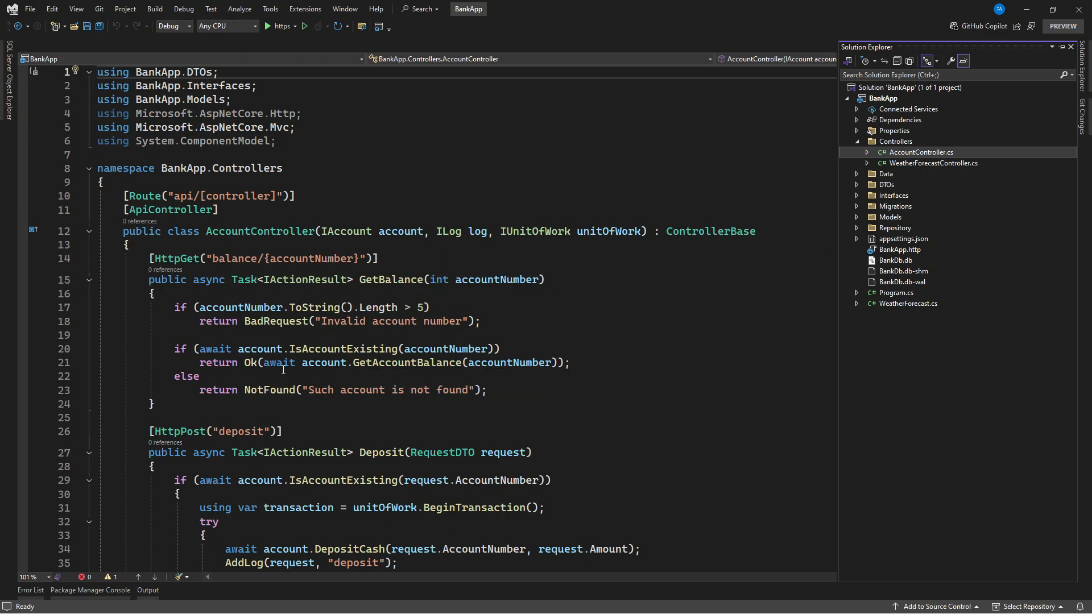
pyautogui.moveTo(277, 321)
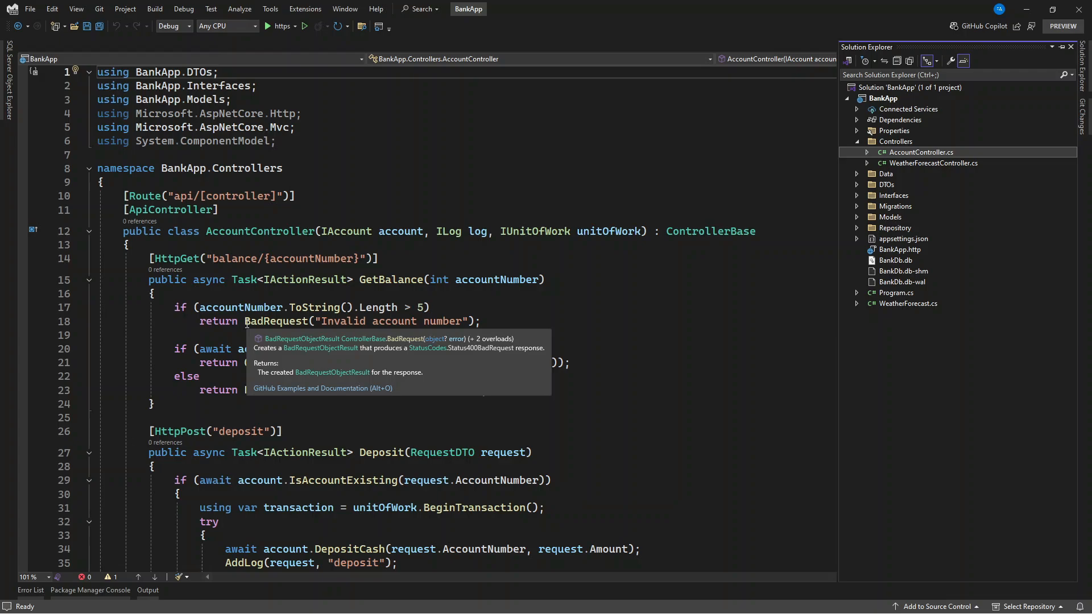
pyautogui.moveTo(298, 280)
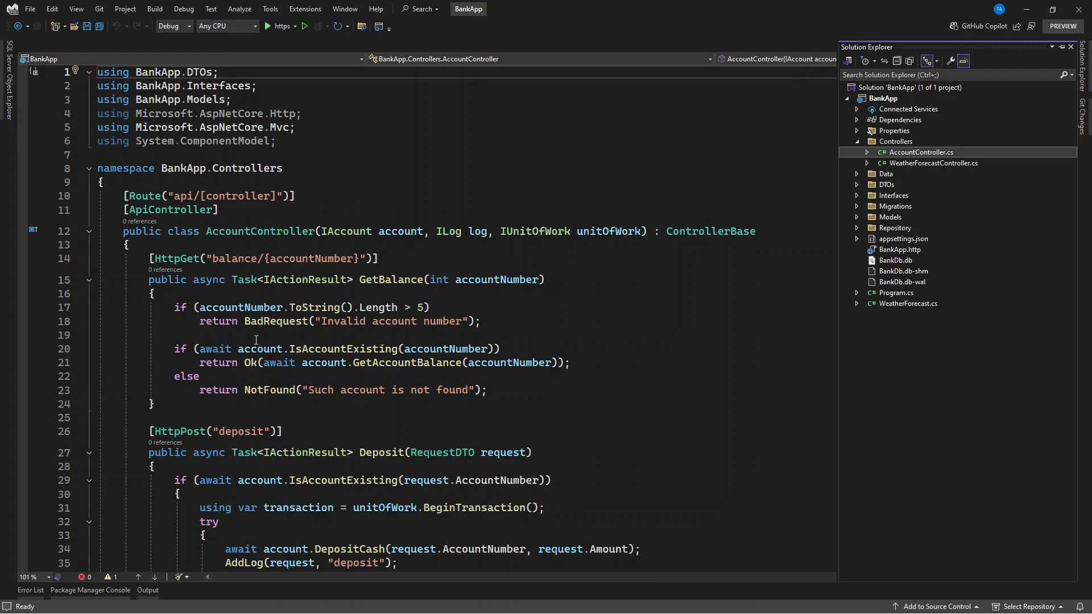
pyautogui.moveTo(261, 335)
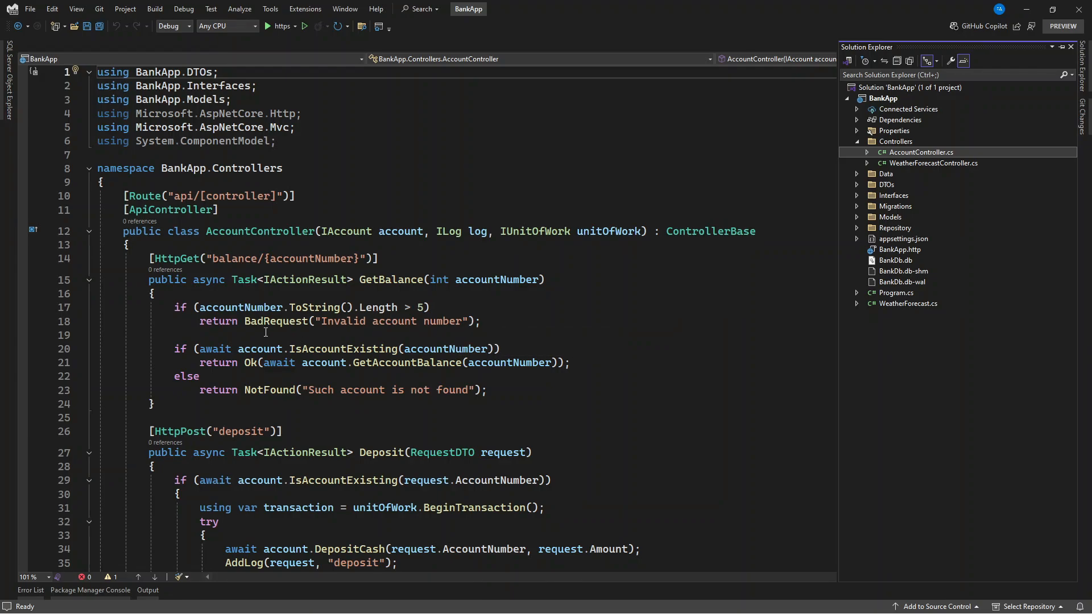
pyautogui.moveTo(339, 325)
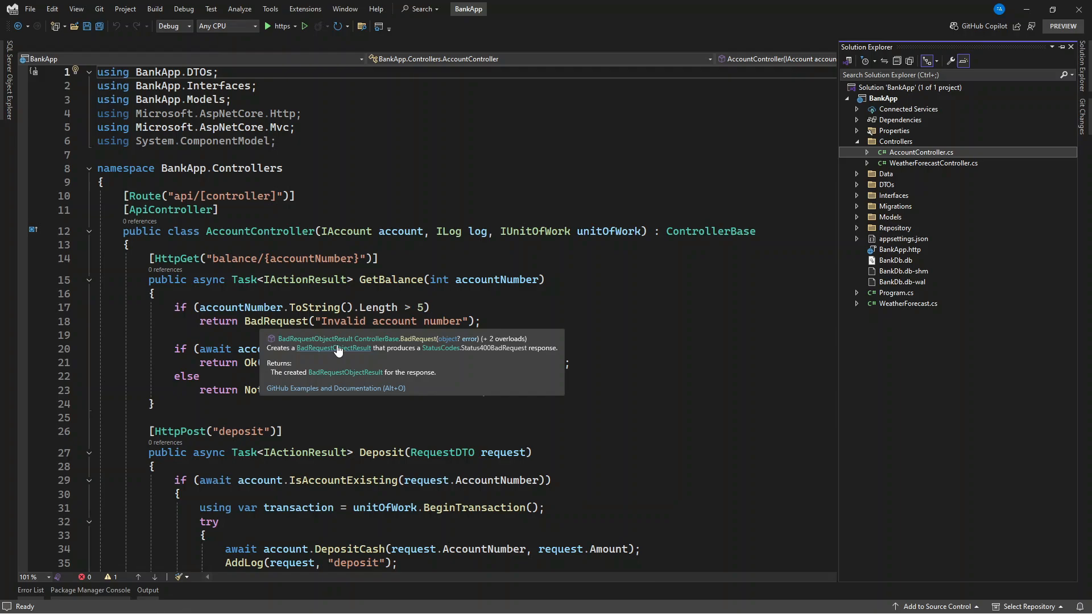
pyautogui.moveTo(333, 321)
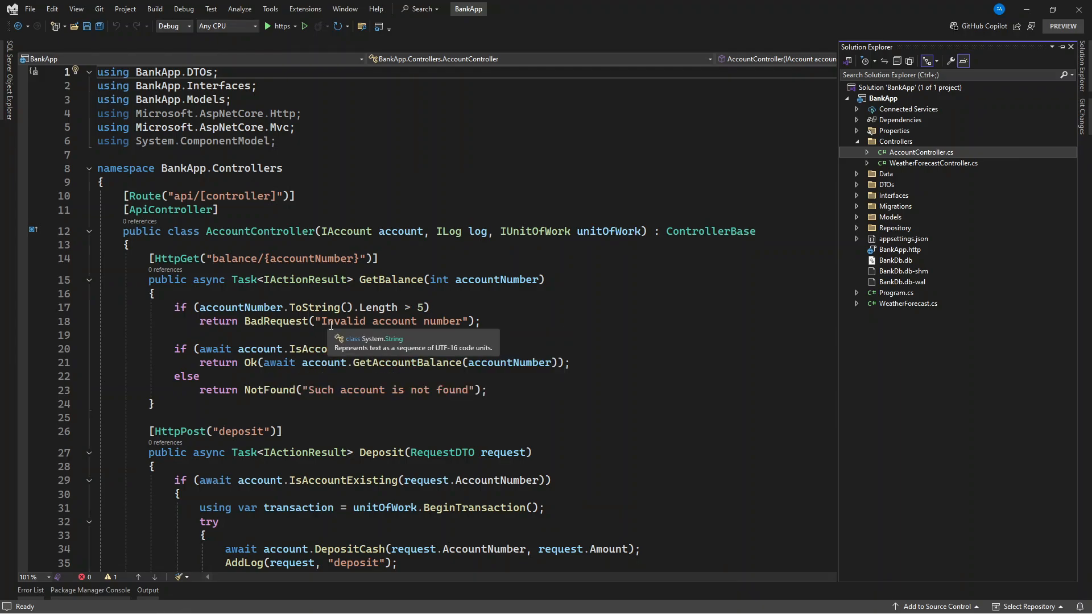
pyautogui.moveTo(373, 325)
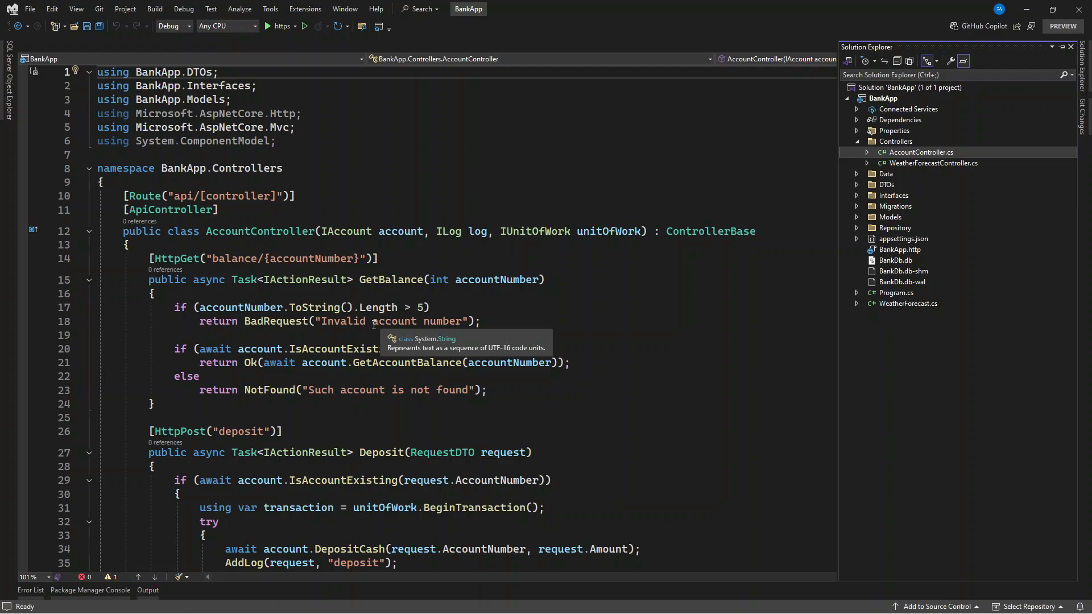
pyautogui.moveTo(332, 332)
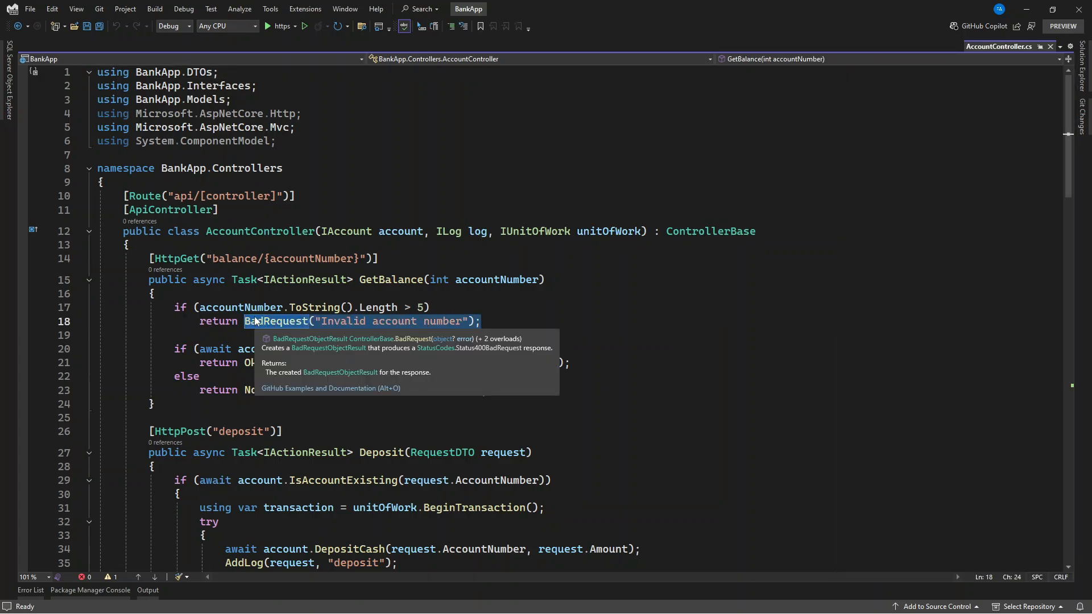
# Step: Return Problem("Invalid account number", "Get Balance", 400, "API Error") from GetBalance instead of BadRequest
pyautogui.write('Problem(')
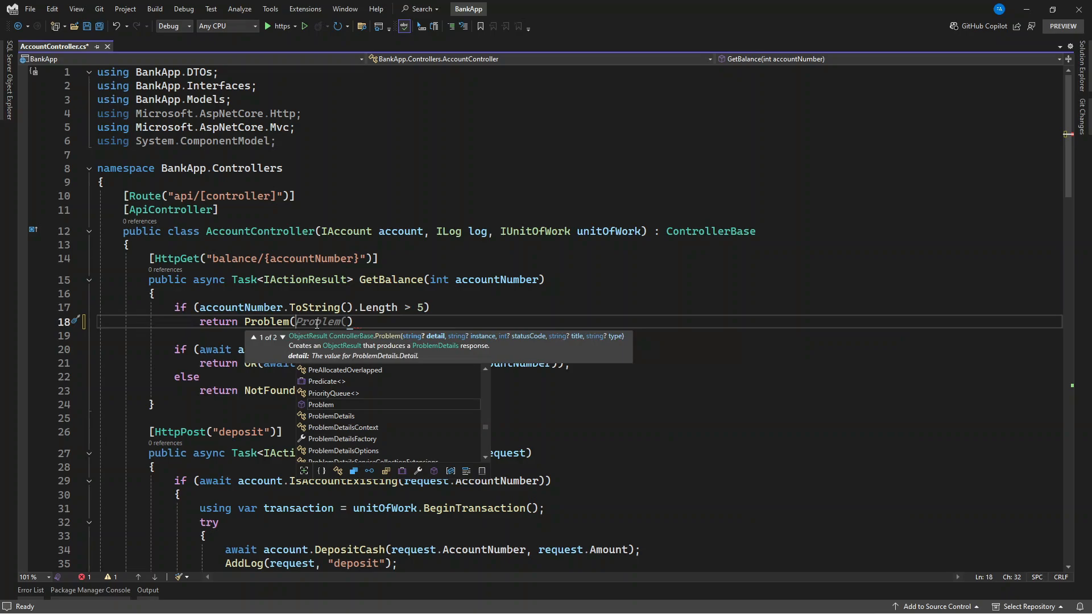
pyautogui.moveTo(437, 339)
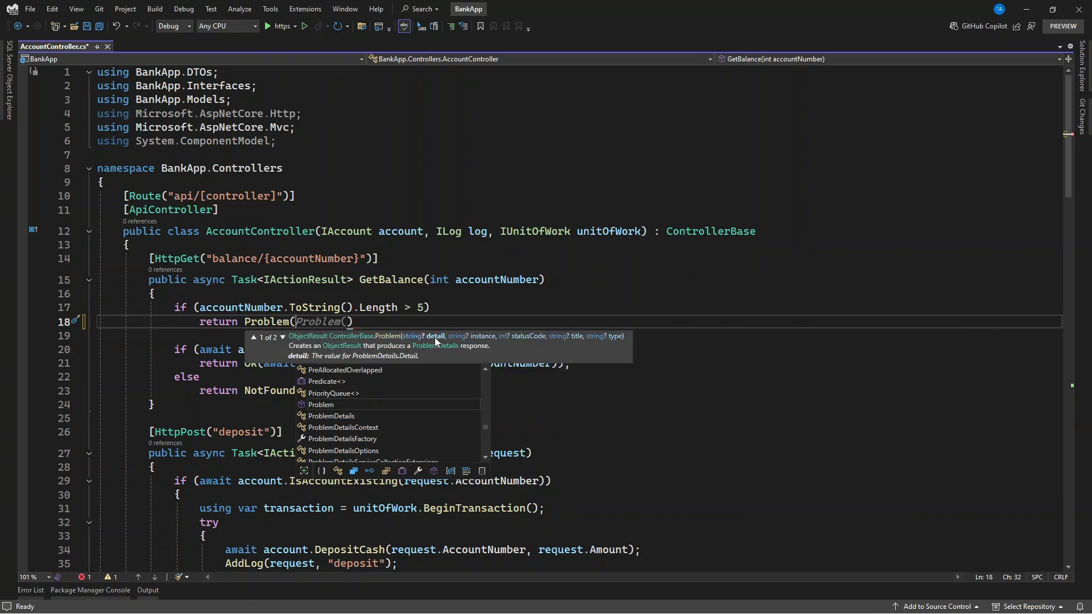
pyautogui.moveTo(371, 322)
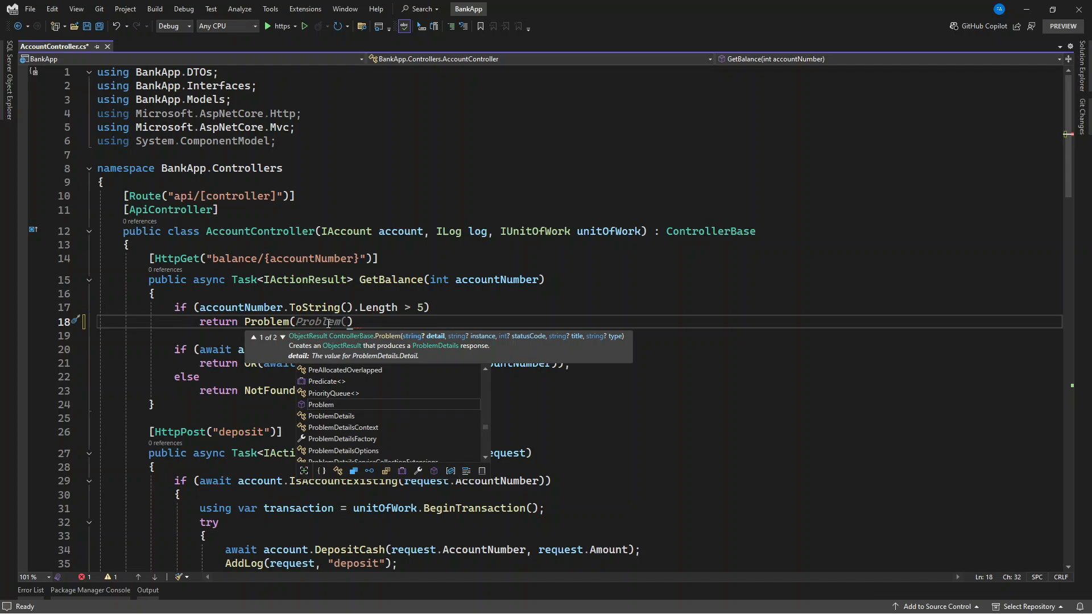
pyautogui.write('"I"')
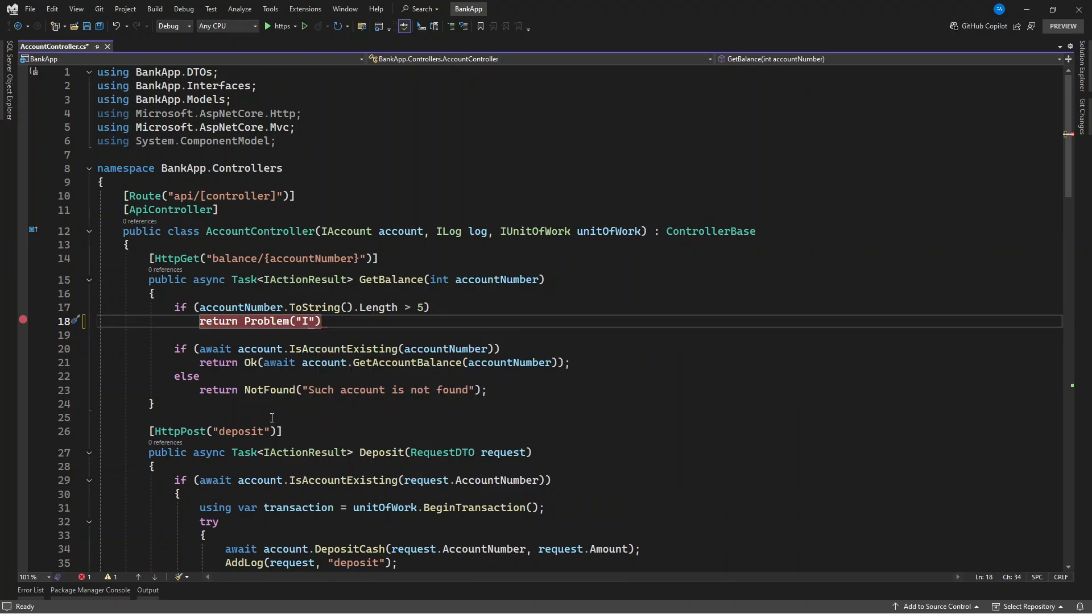
pyautogui.write('nvalid account number",')
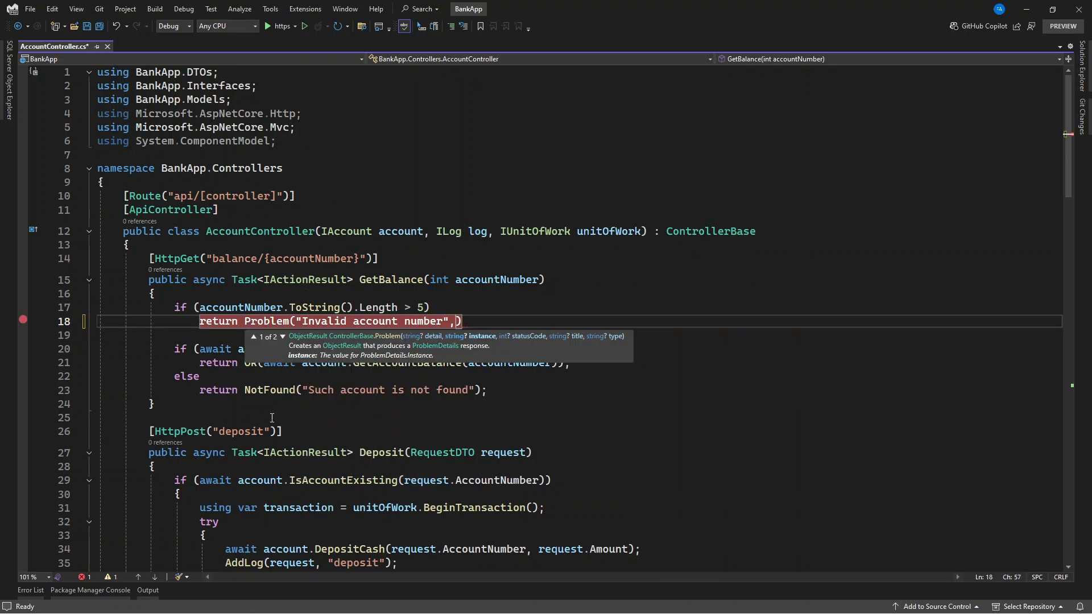
pyautogui.write('"et Bal"')
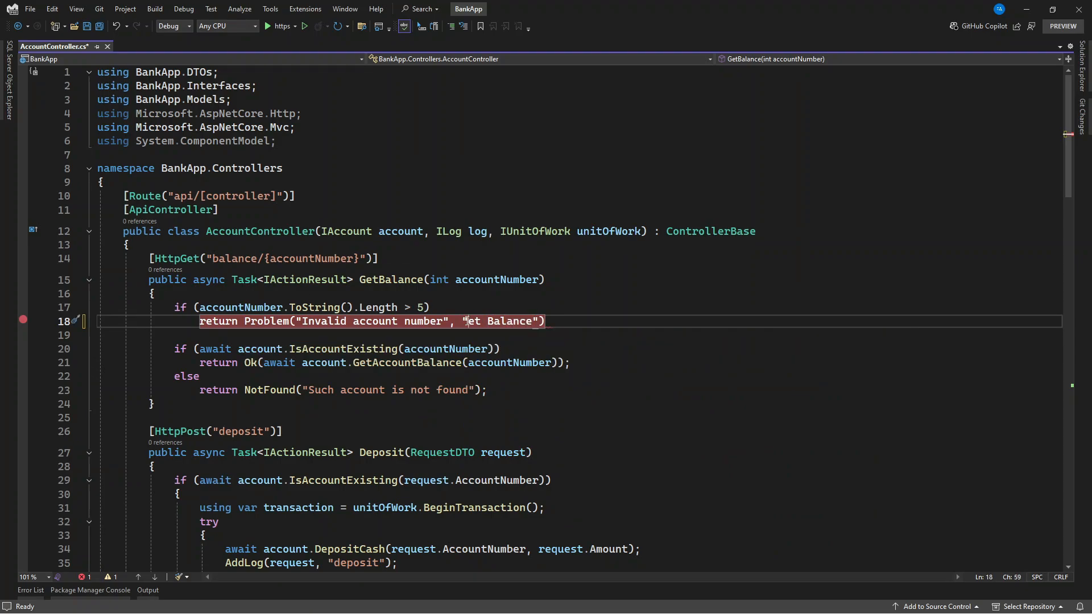
pyautogui.write(', 400, "API Error"')
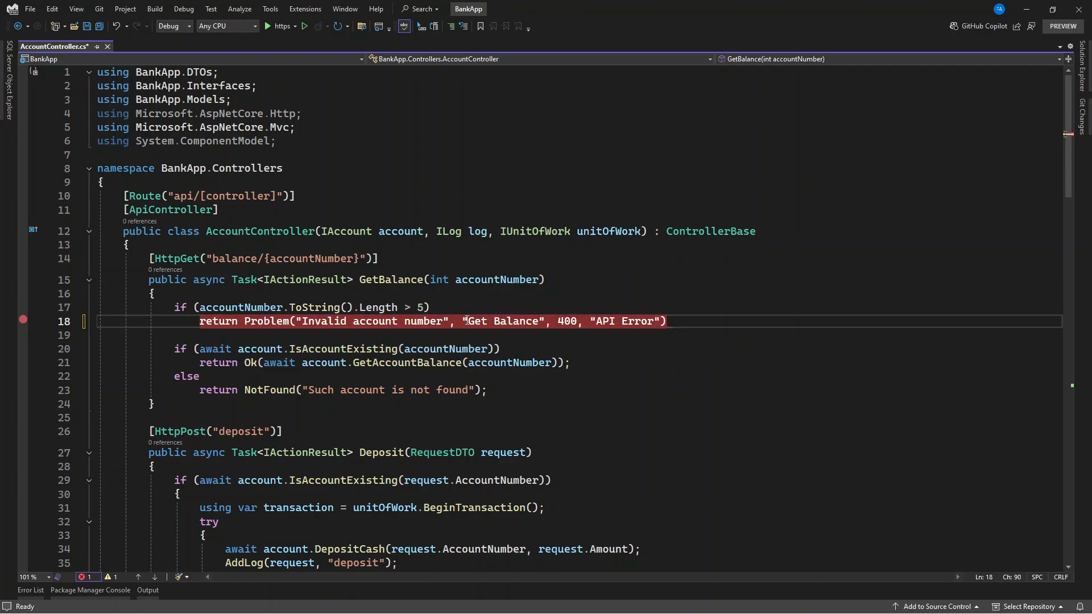
pyautogui.write(';')
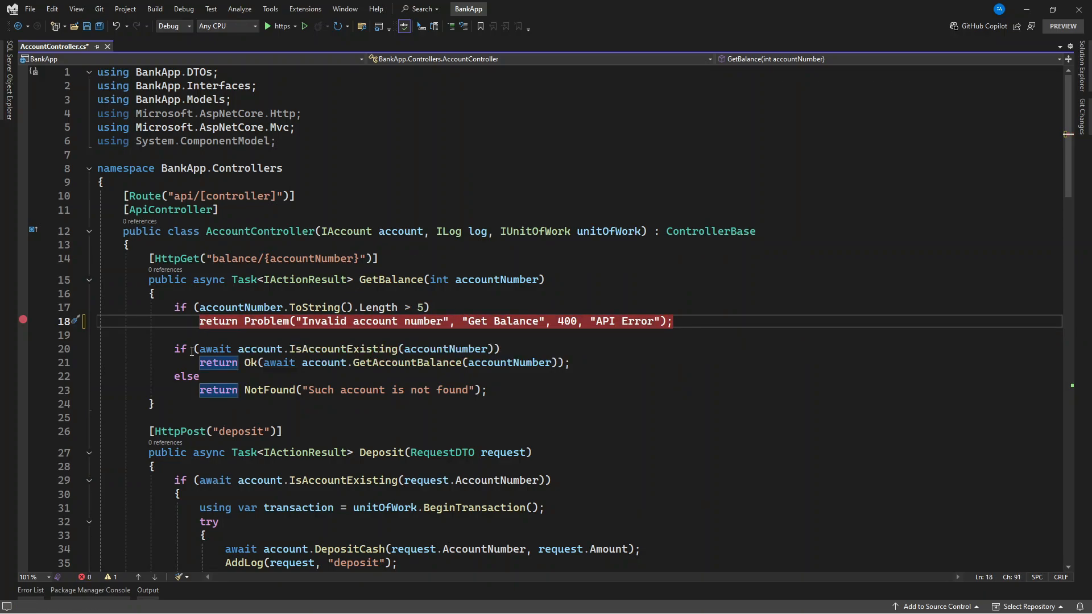
pyautogui.moveTo(214, 349)
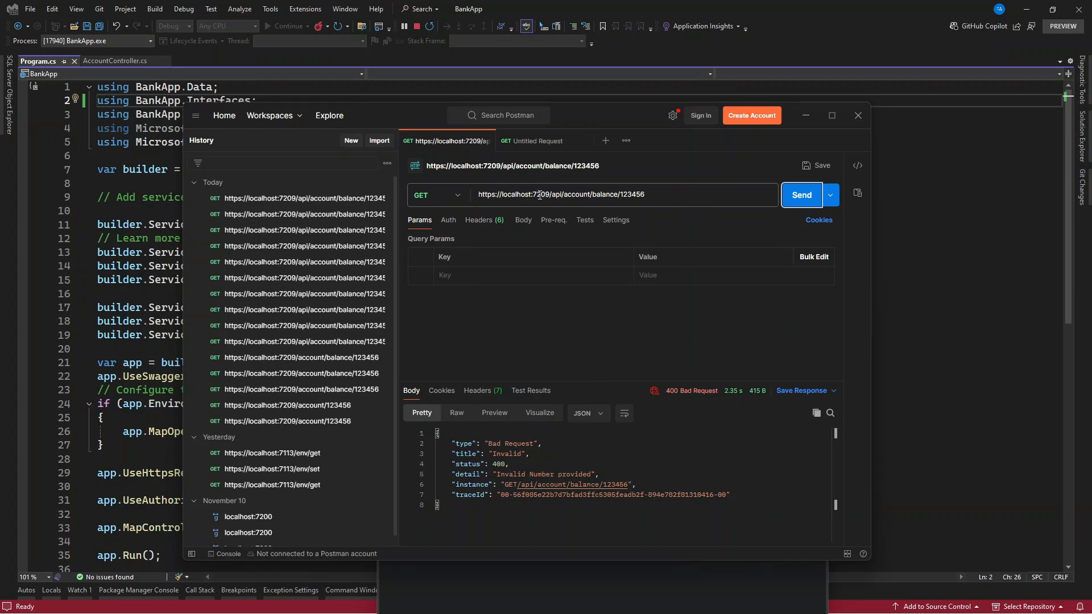
pyautogui.moveTo(608, 196)
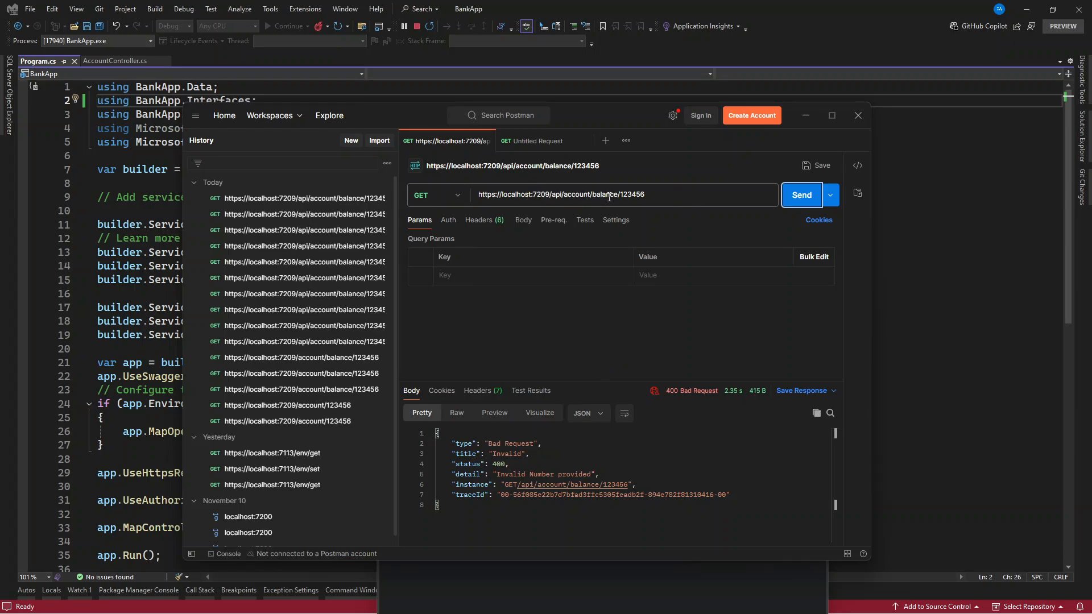
# Step: Resend GET /api/account/balance/123456 and highlight the traceId in the API Error response
pyautogui.doubleClick(631, 194)
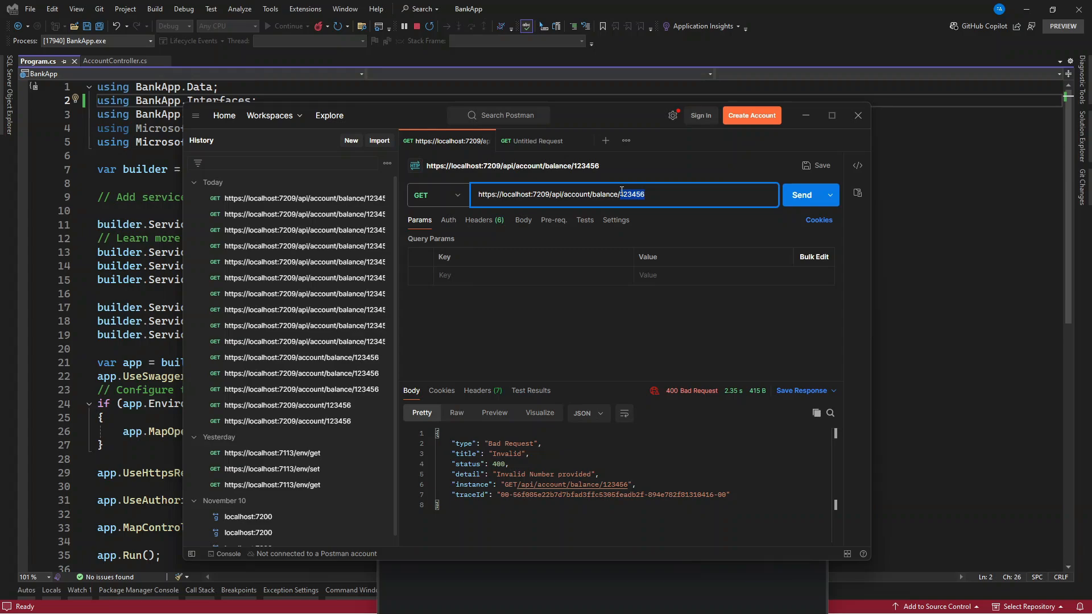
pyautogui.doubleClick(633, 195)
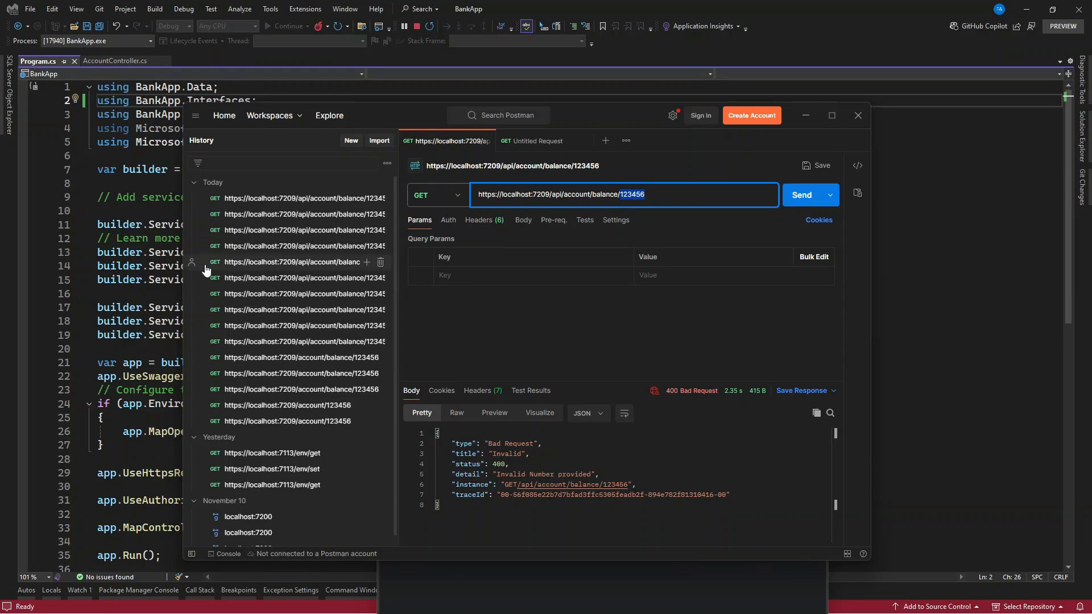
pyautogui.click(119, 60)
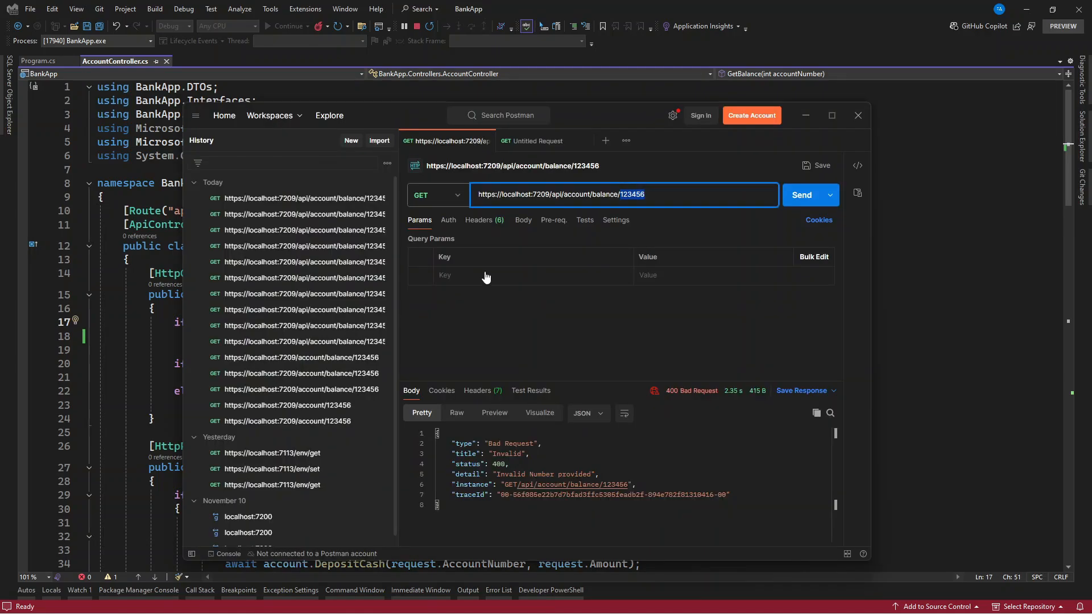
pyautogui.click(802, 195)
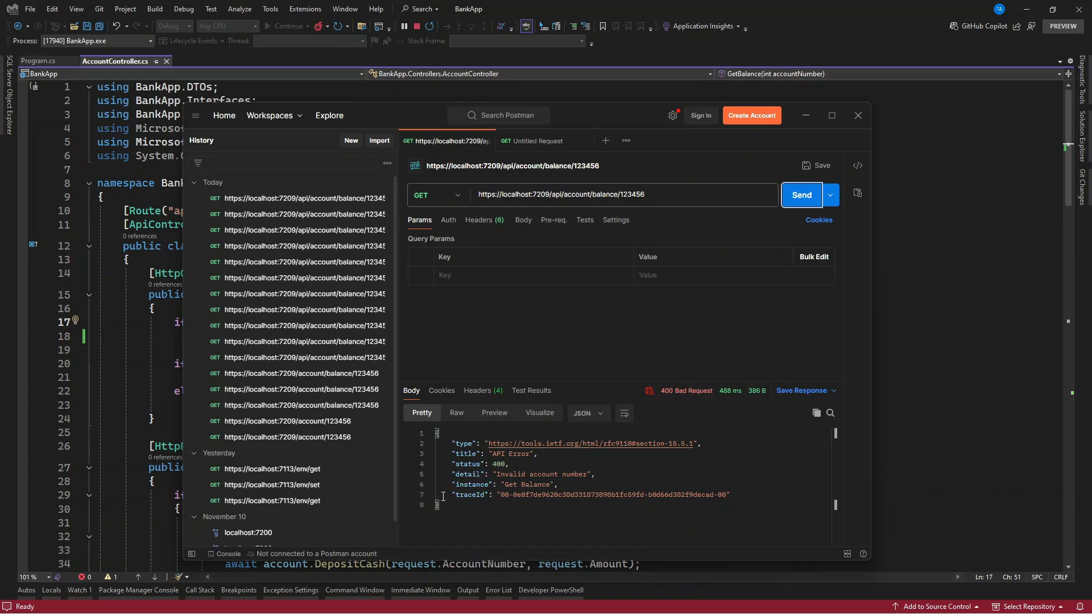
pyautogui.moveTo(452, 495); pyautogui.dragTo(651, 495)
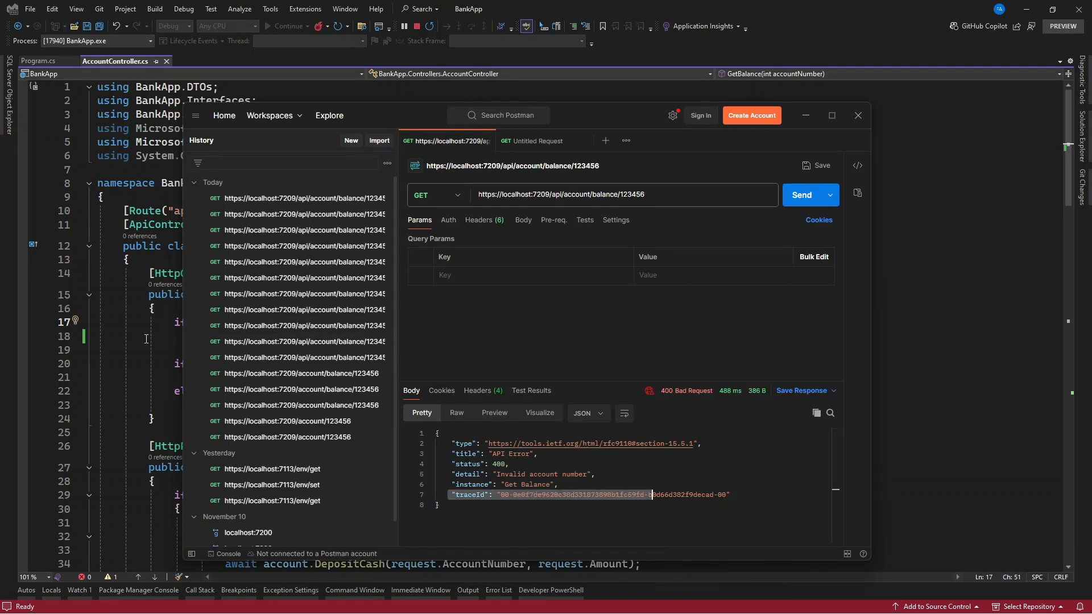
pyautogui.moveTo(169, 337)
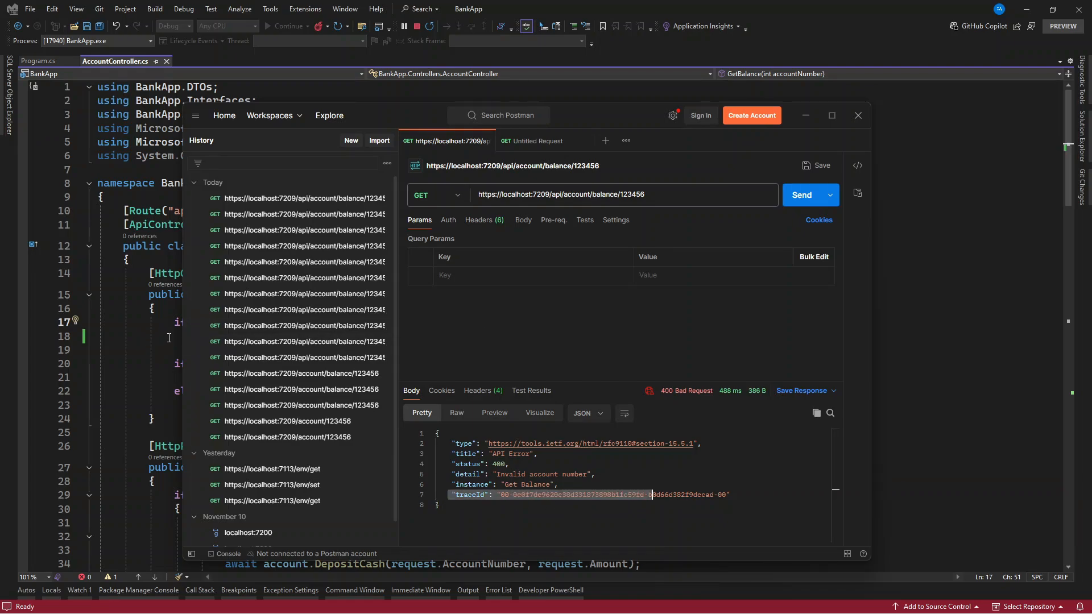
pyautogui.moveTo(157, 337)
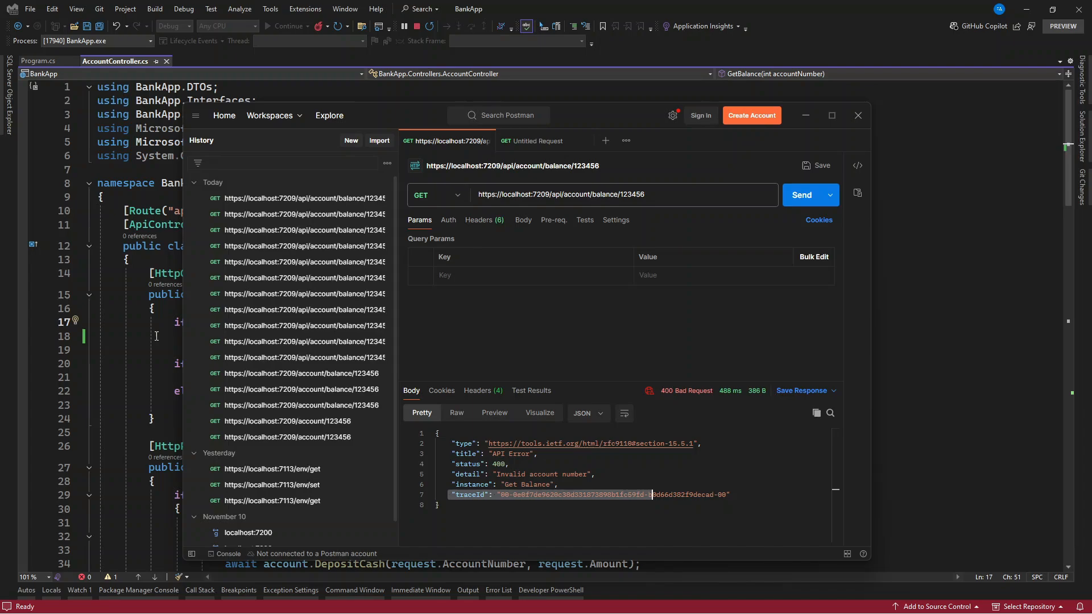
pyautogui.moveTo(163, 333)
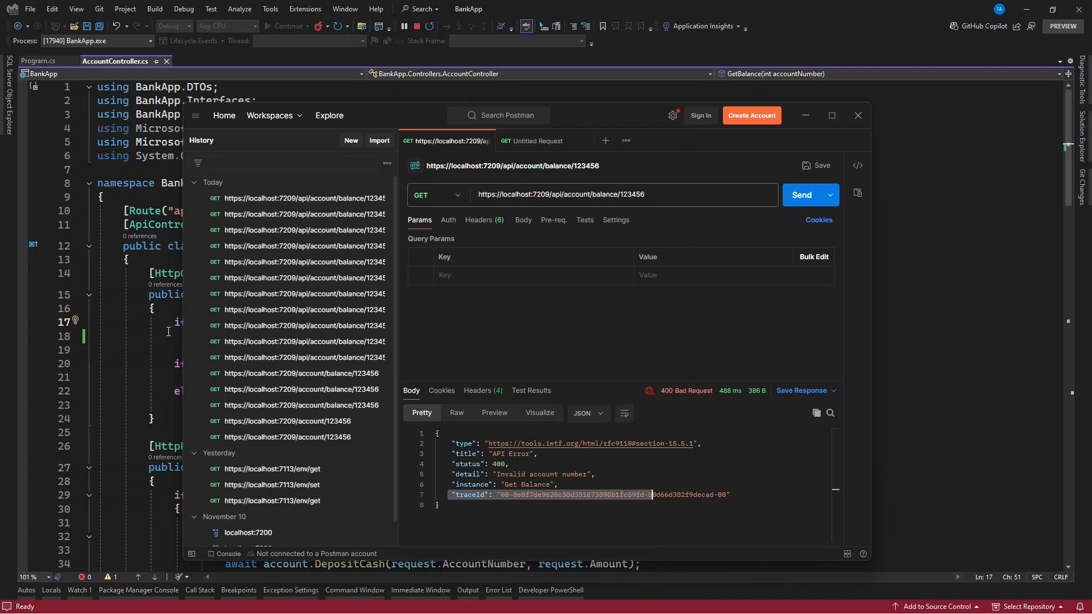
# Step: Return to AccountController.cs and scroll down past GetBalance to the Deposit action
pyautogui.click(858, 116)
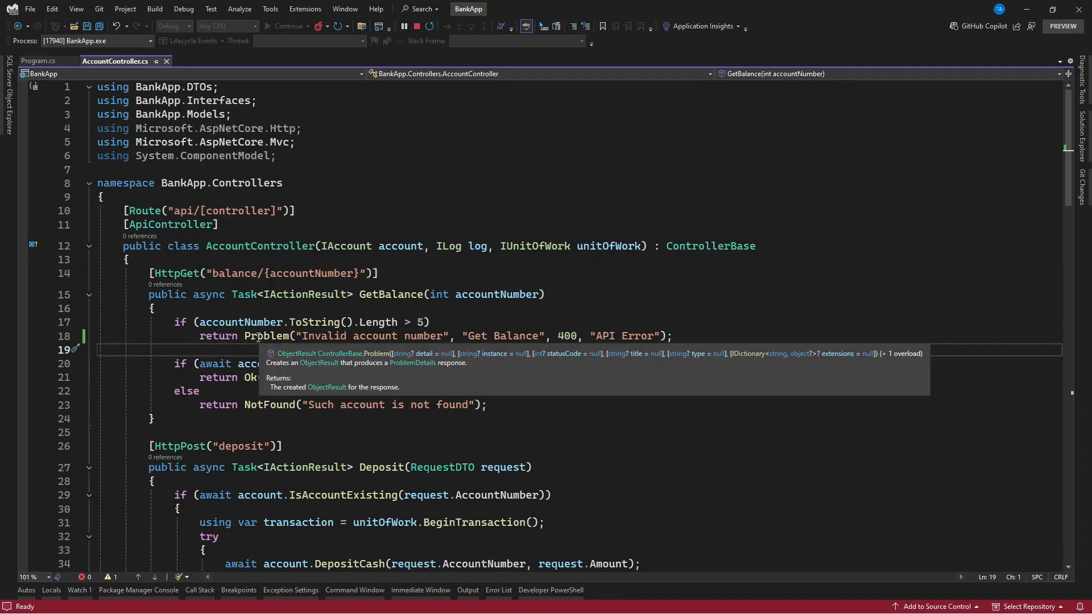
pyautogui.scroll(-3)
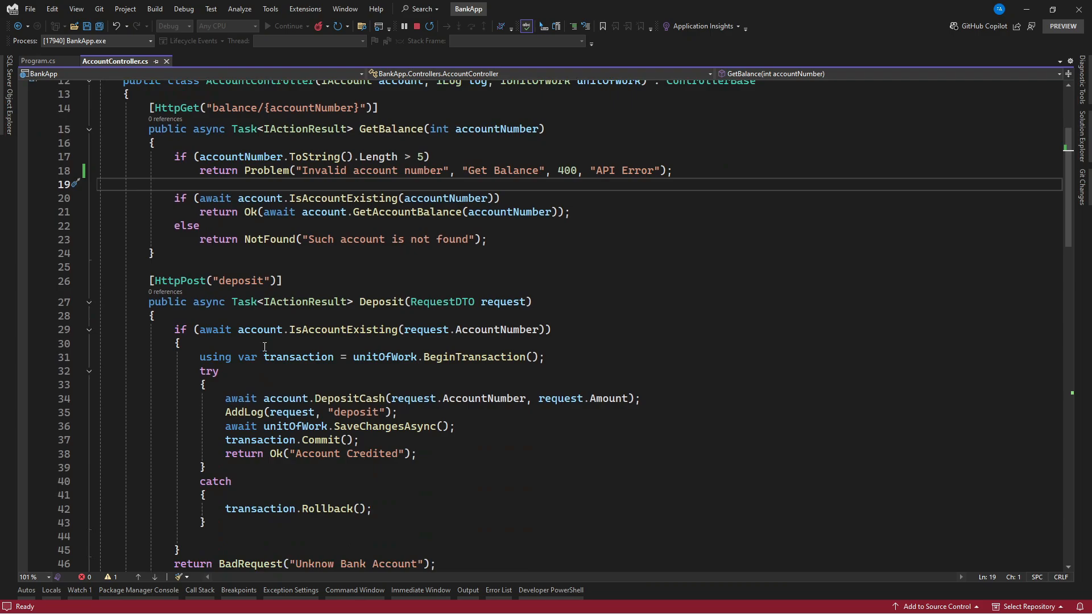
pyautogui.moveTo(250, 413)
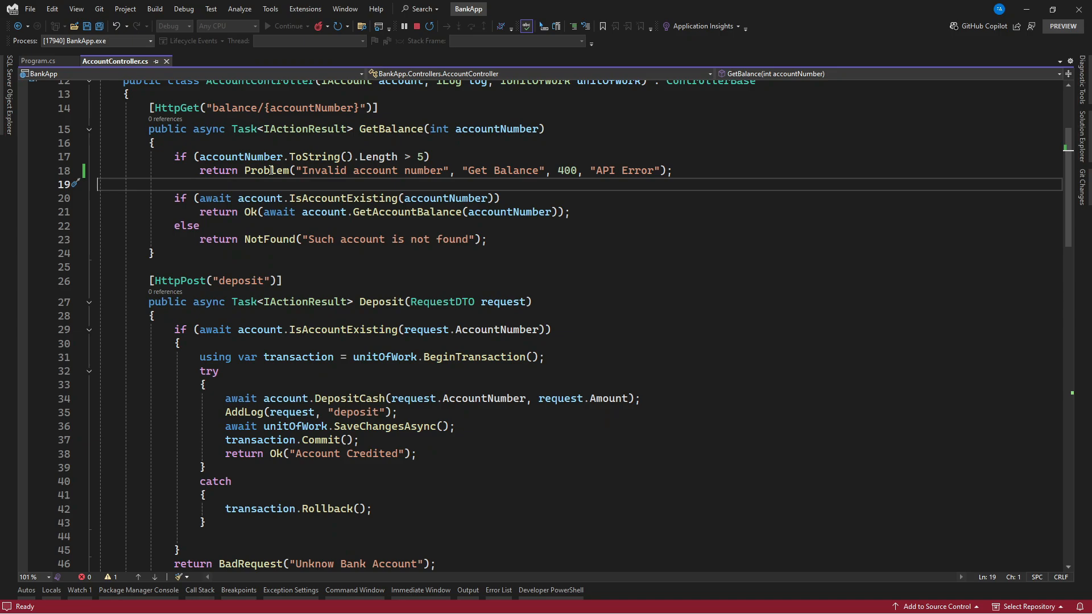
pyautogui.moveTo(273, 171)
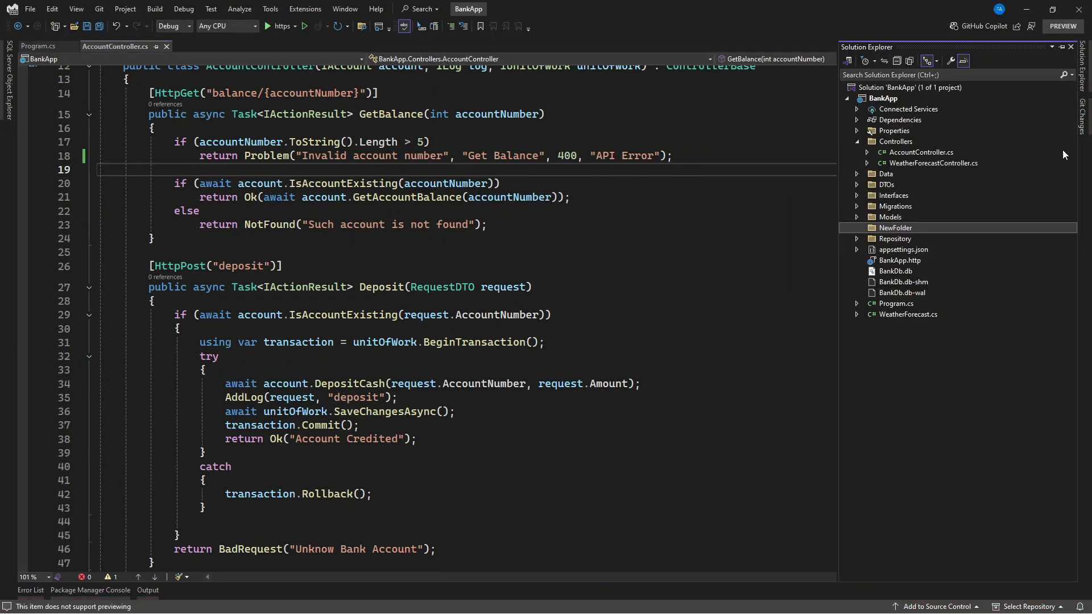
# Step: Add a HandleException class in Middleware implementing IExceptionHandler with a generated TryHandleAsync stub
pyautogui.rightClick(895, 228)
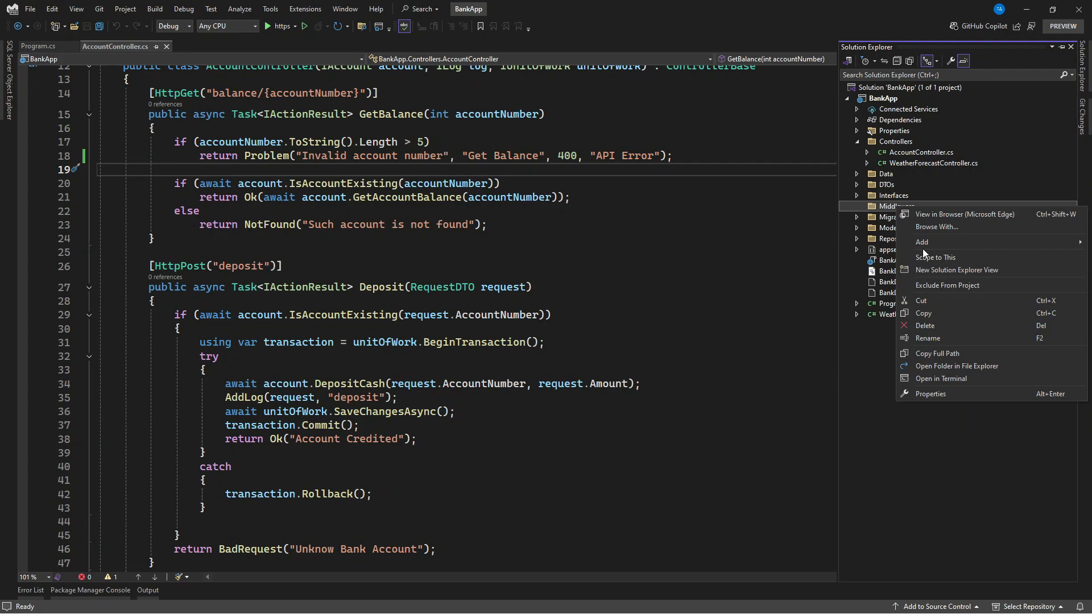
pyautogui.click(750, 426)
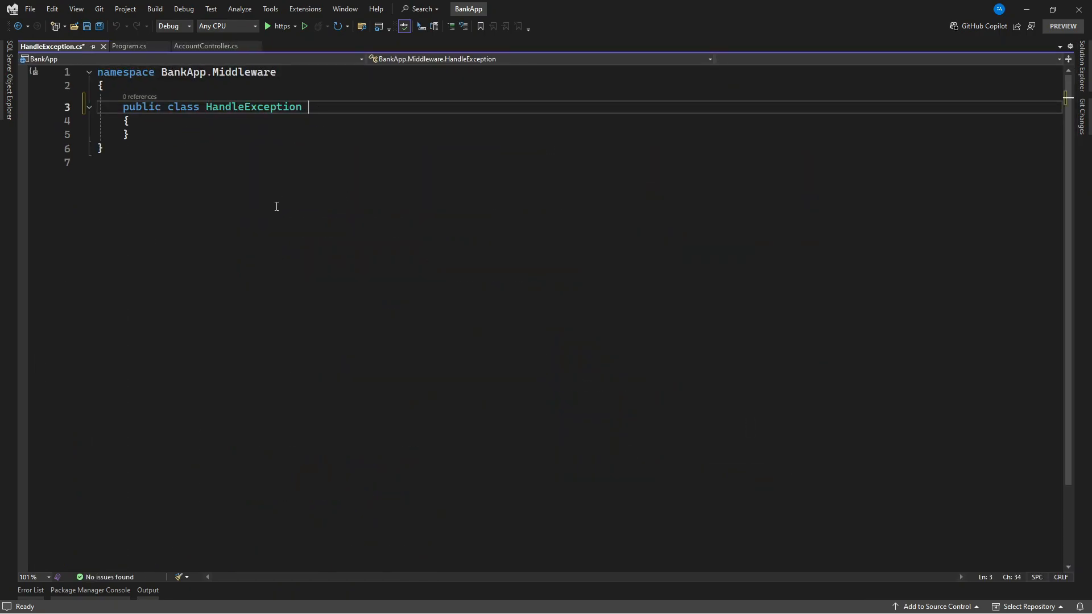
pyautogui.write(': IExceptionHandler')
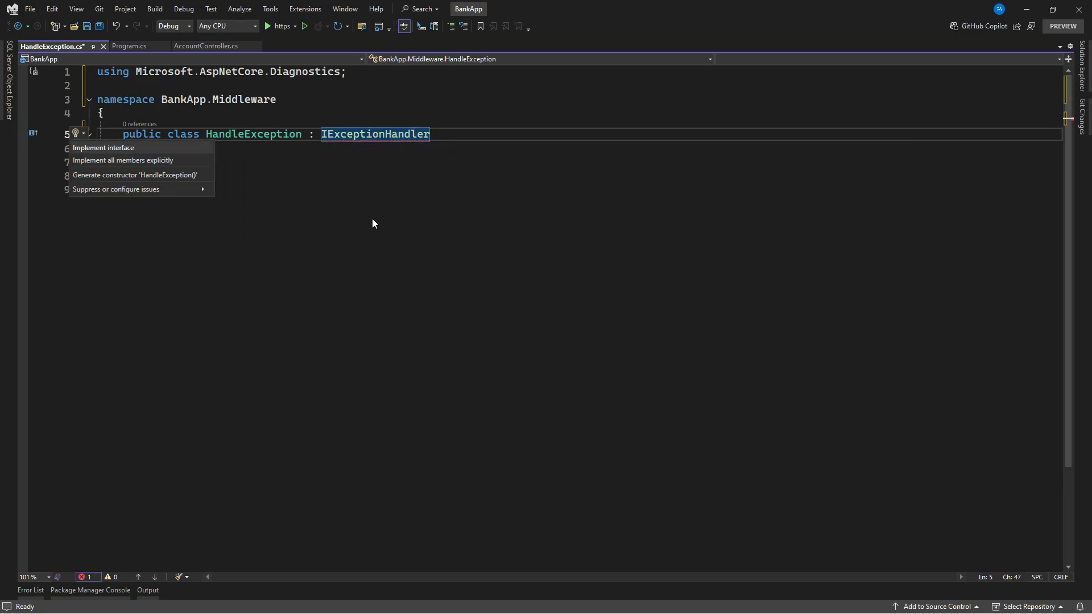
pyautogui.click(102, 147)
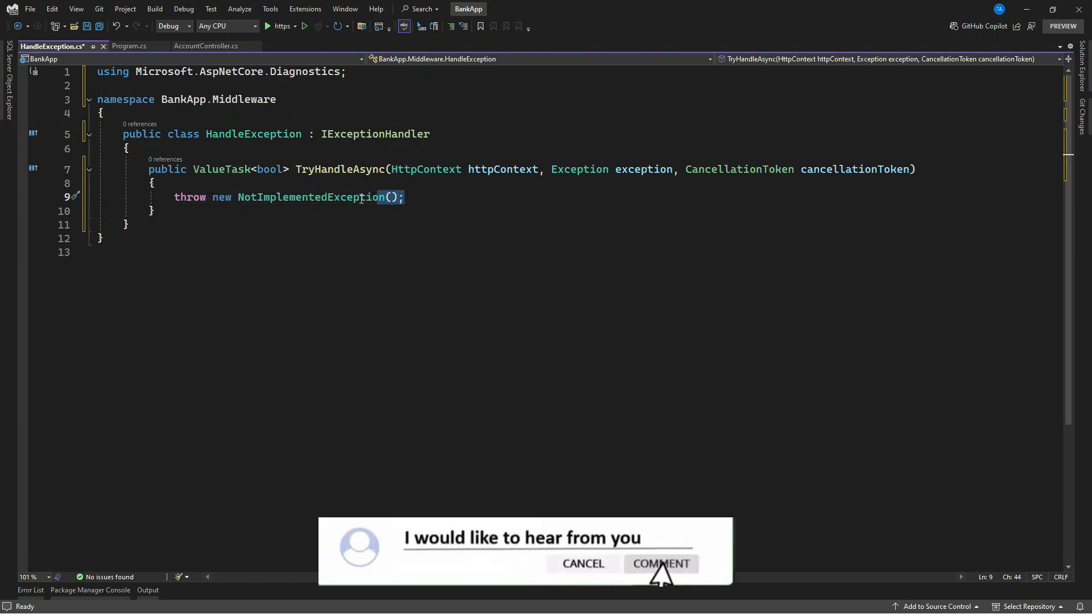
# Step: Build a ProblemDetails with the exception message, status 400, type Bad Request and title Exception
pyautogui.click(661, 563)
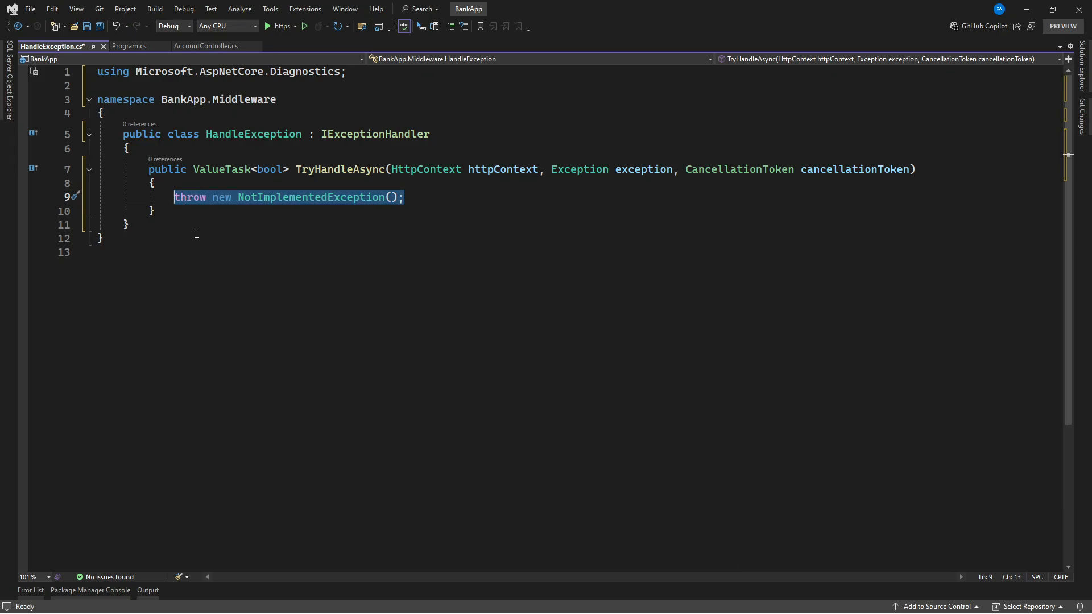
pyautogui.write('var problem = new ProblemDetails')
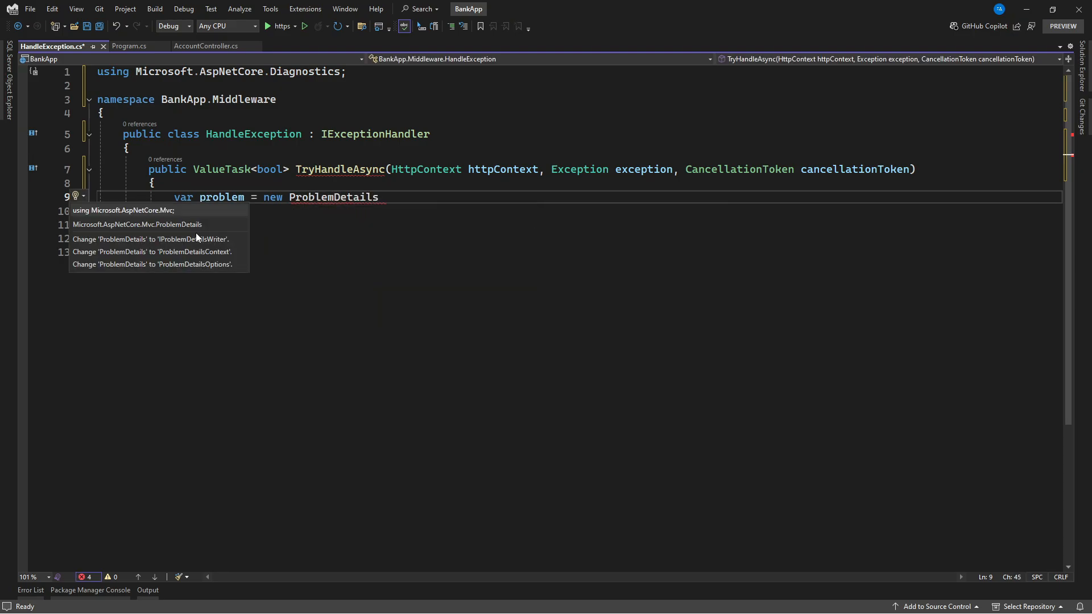
pyautogui.moveTo(123, 210)
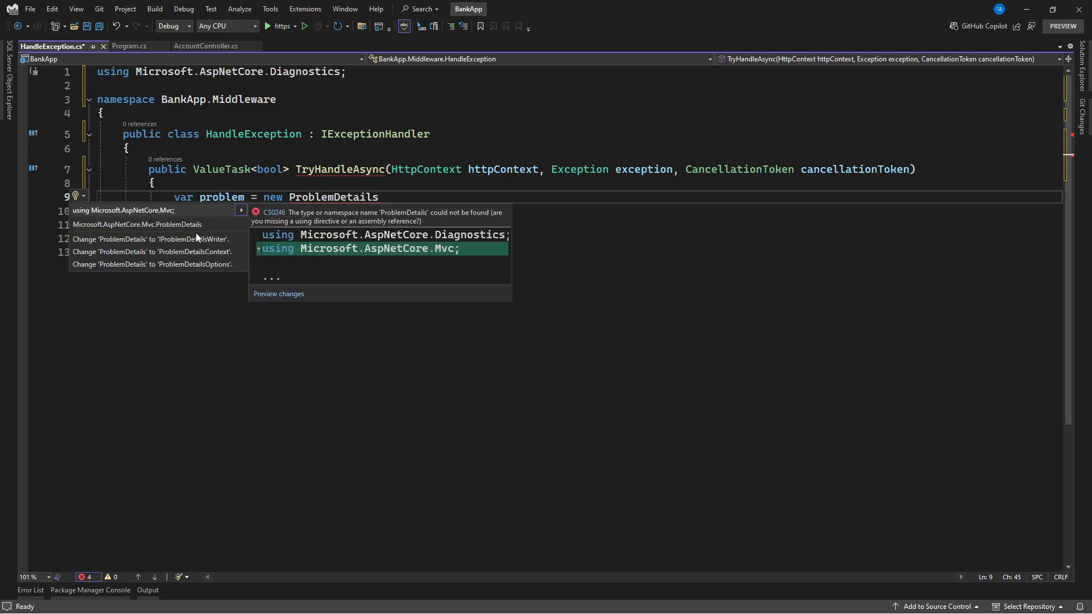
pyautogui.click(123, 210)
pyautogui.write('Detail = exception.Message,')
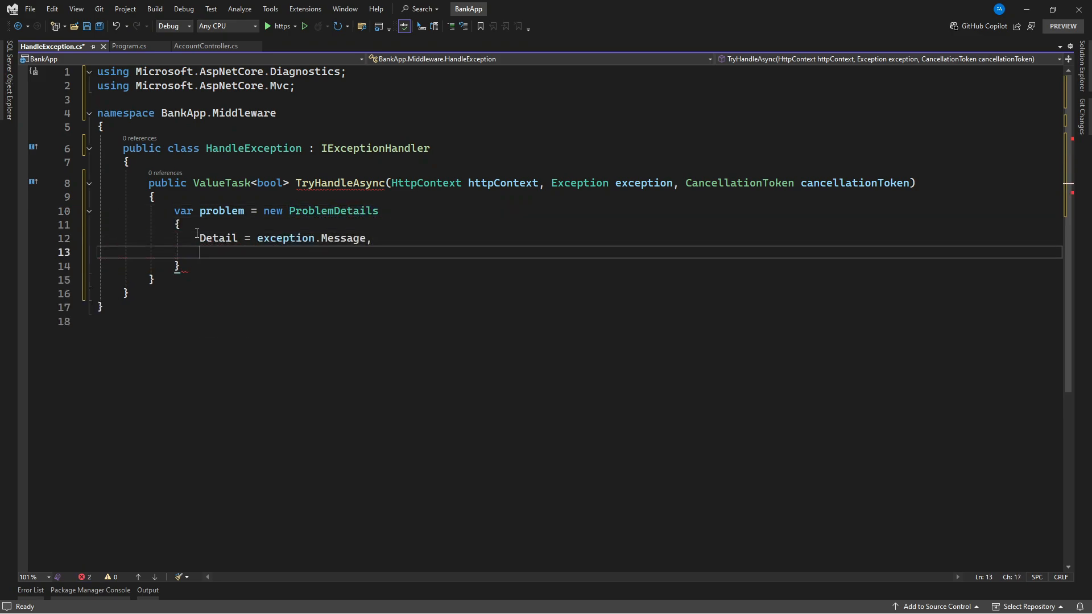
pyautogui.write('Status = 400,')
pyautogui.write('Title =')
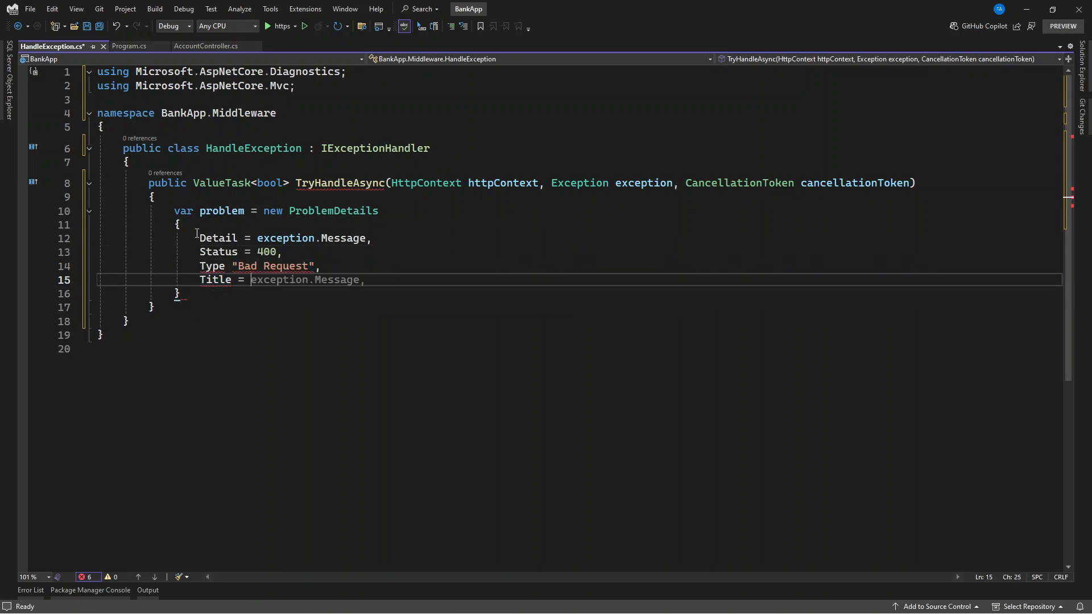
pyautogui.write('"Exception"')
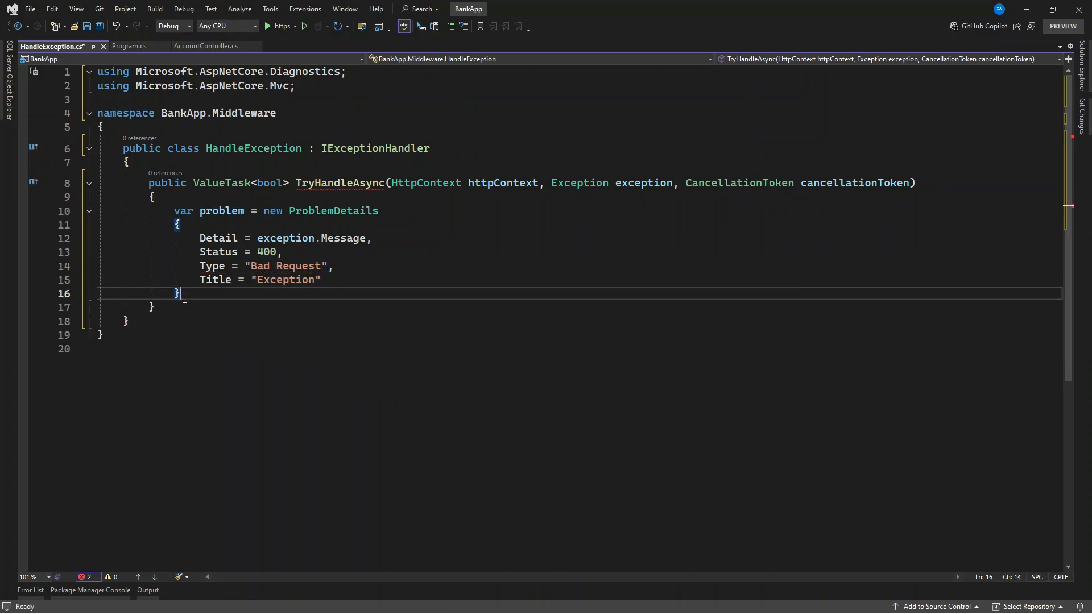
pyautogui.write(';')
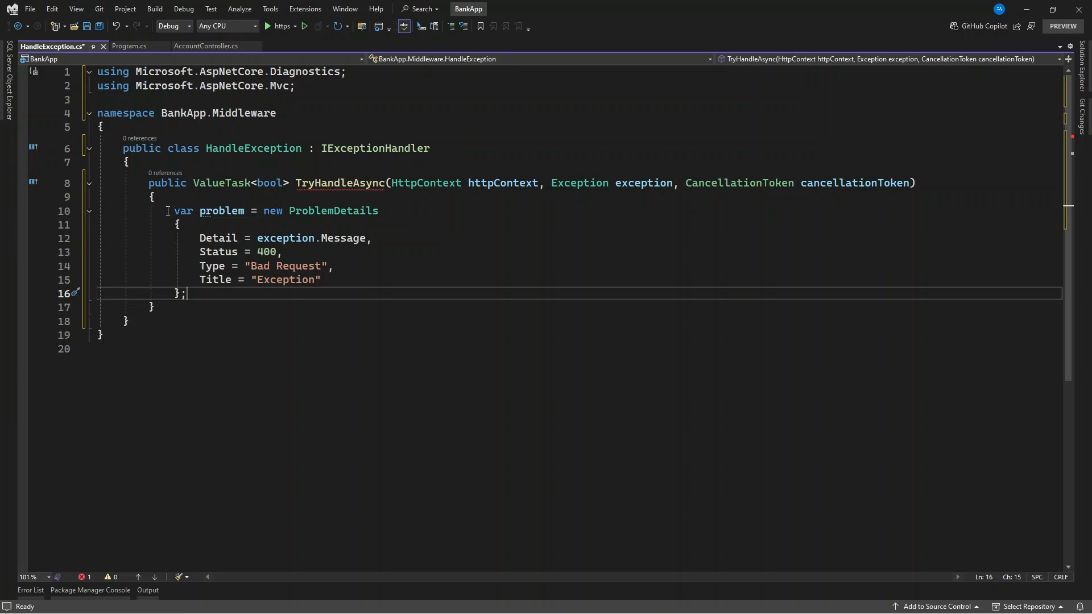
pyautogui.moveTo(327, 249)
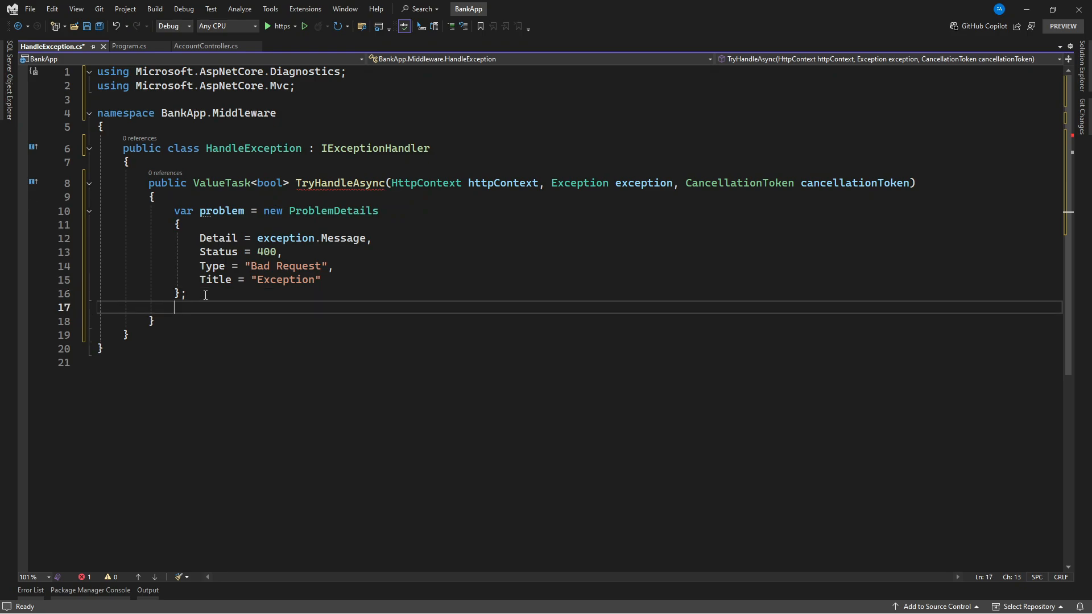
# Step: Set the response status to 400, write the problem as JSON, return true, and save HandleException.cs
pyautogui.write('HttpKeepAlivePingPolicy policy = new HttpKeepAlivePingPolicy();')
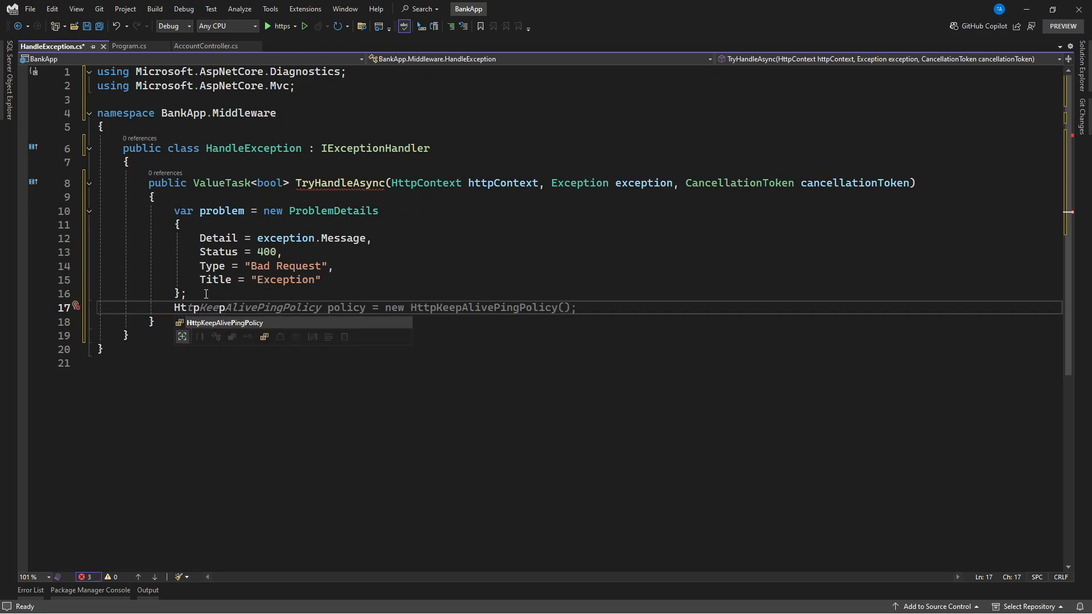
pyautogui.write('httpContext.Response.st')
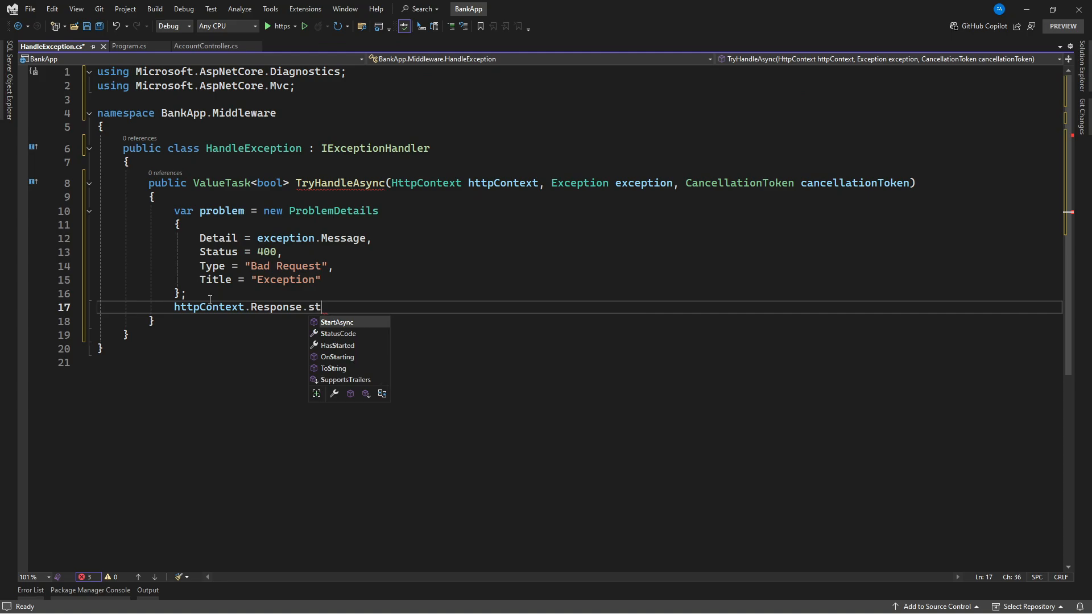
pyautogui.write('atusCode = 400;')
pyautogui.write('await httpContext')
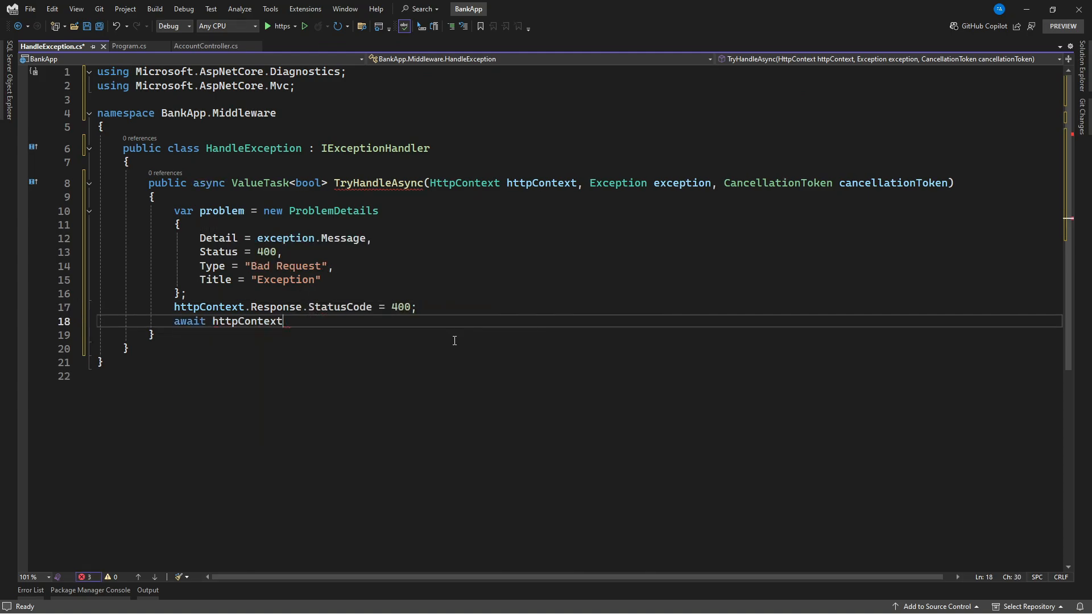
pyautogui.write('.Response.WriteAsJsonAsync(problem);')
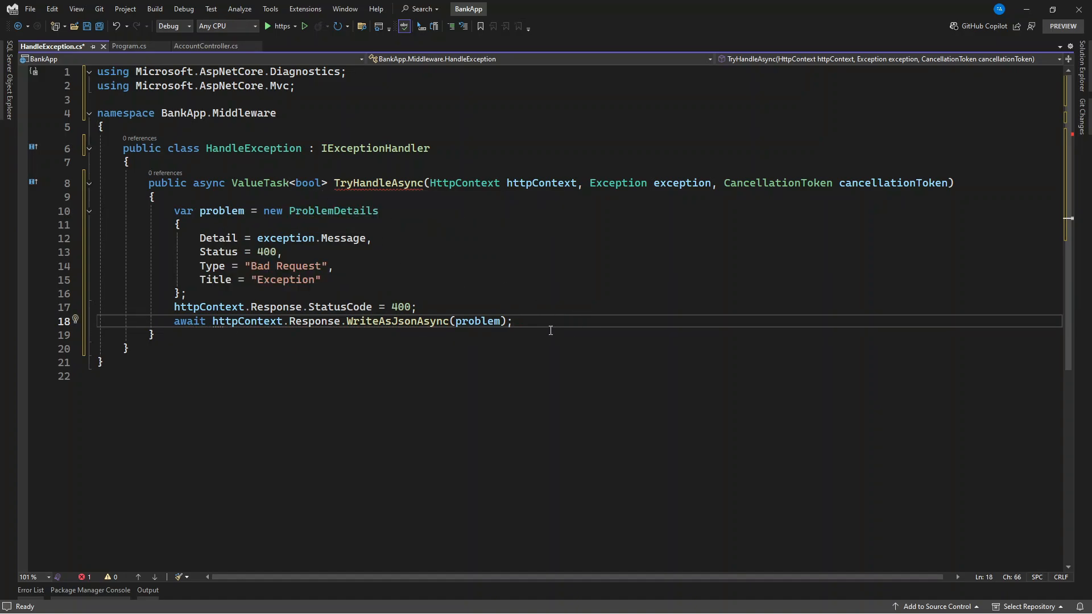
pyautogui.write('return true;')
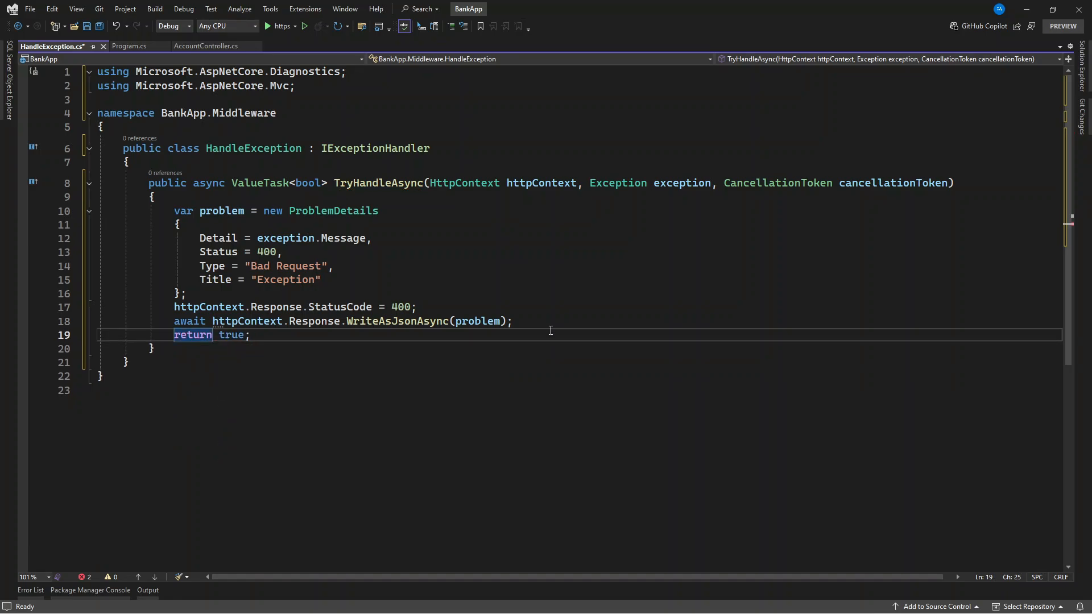
pyautogui.press('ctrl+s')
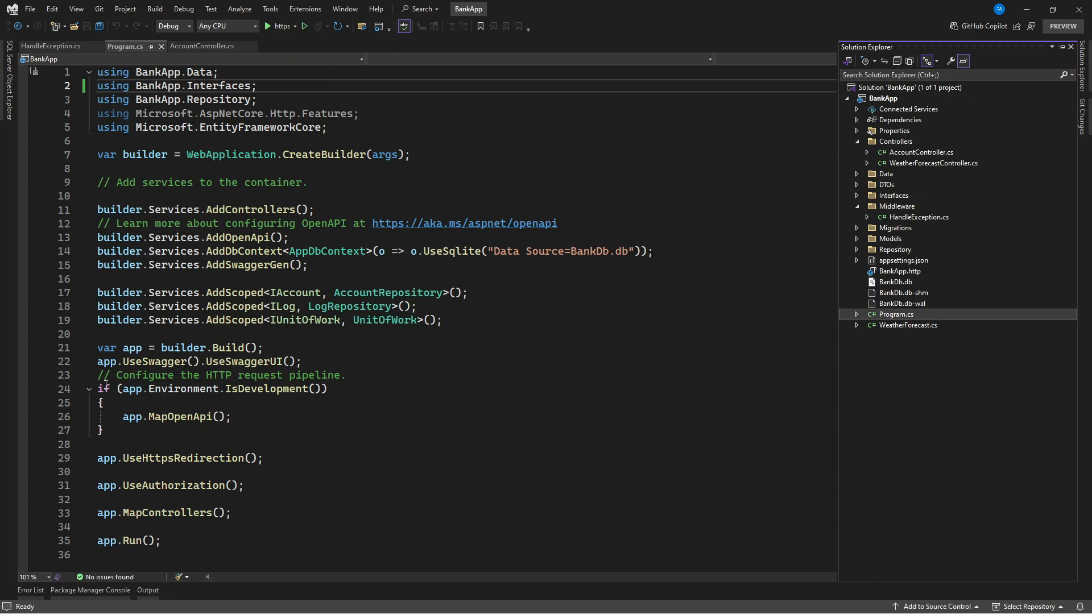
# Step: In Program.cs add AddProblemDetails, AddExceptionHandler<HandleException> and UseExceptionHandler
pyautogui.write('builder.')
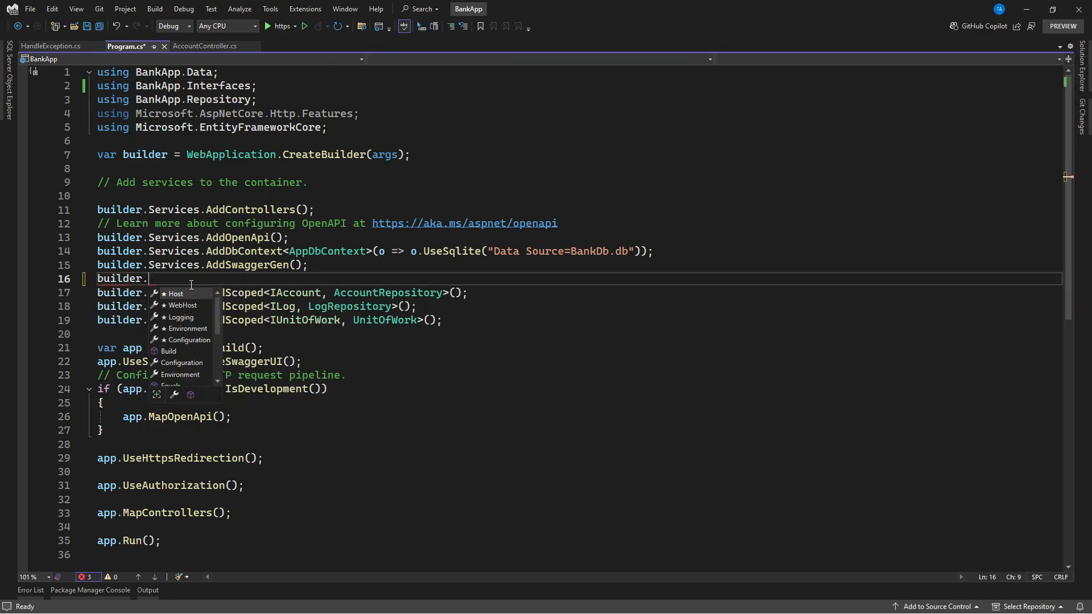
pyautogui.write('Services.AddProblemDetails();')
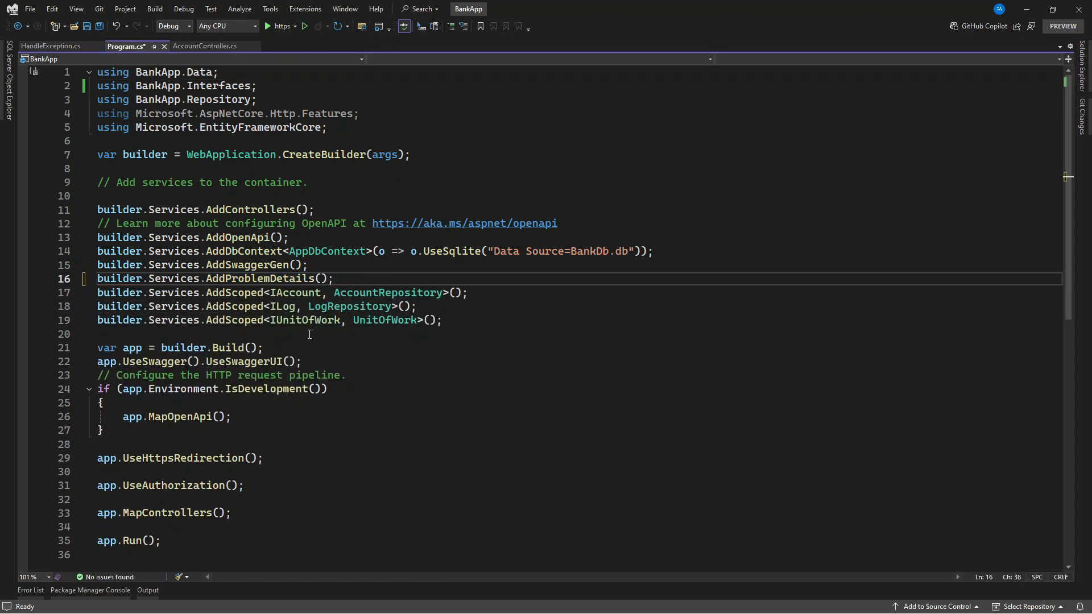
pyautogui.moveTo(315, 321)
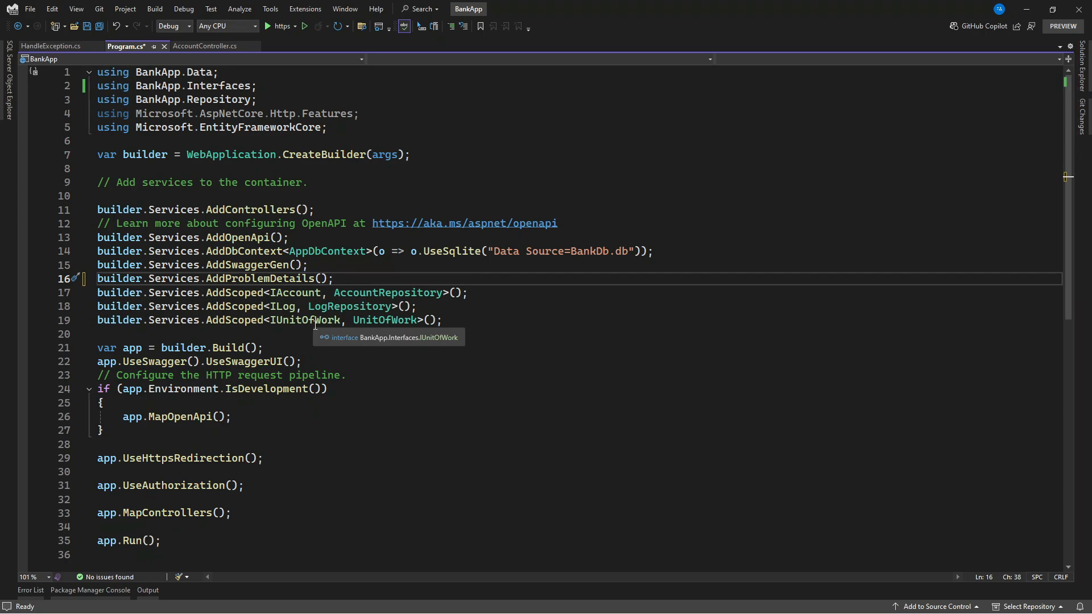
pyautogui.write('bu')
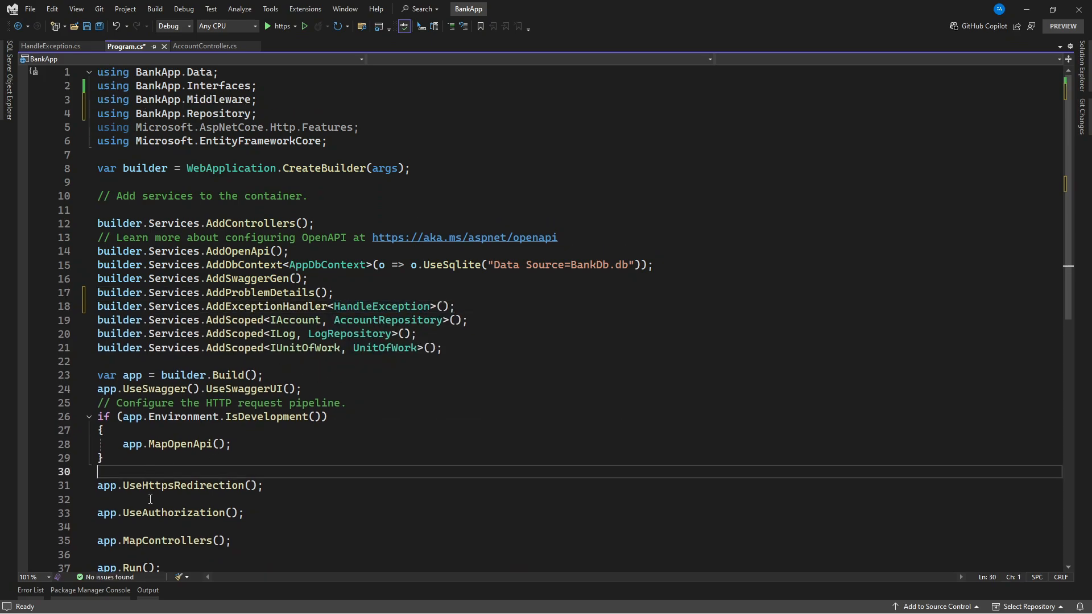
pyautogui.write('app.u')
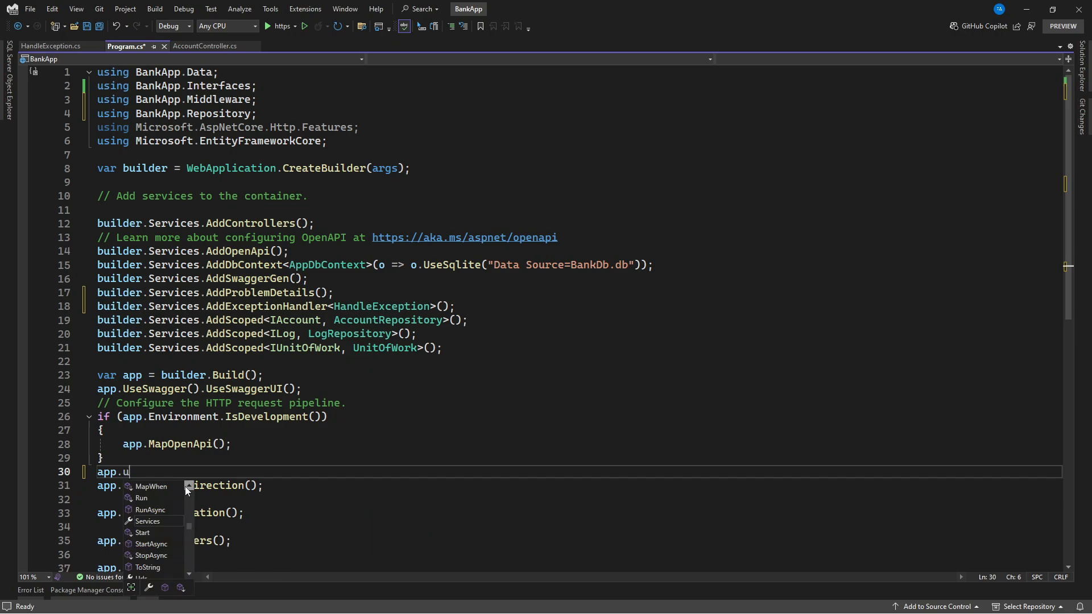
pyautogui.write('seex')
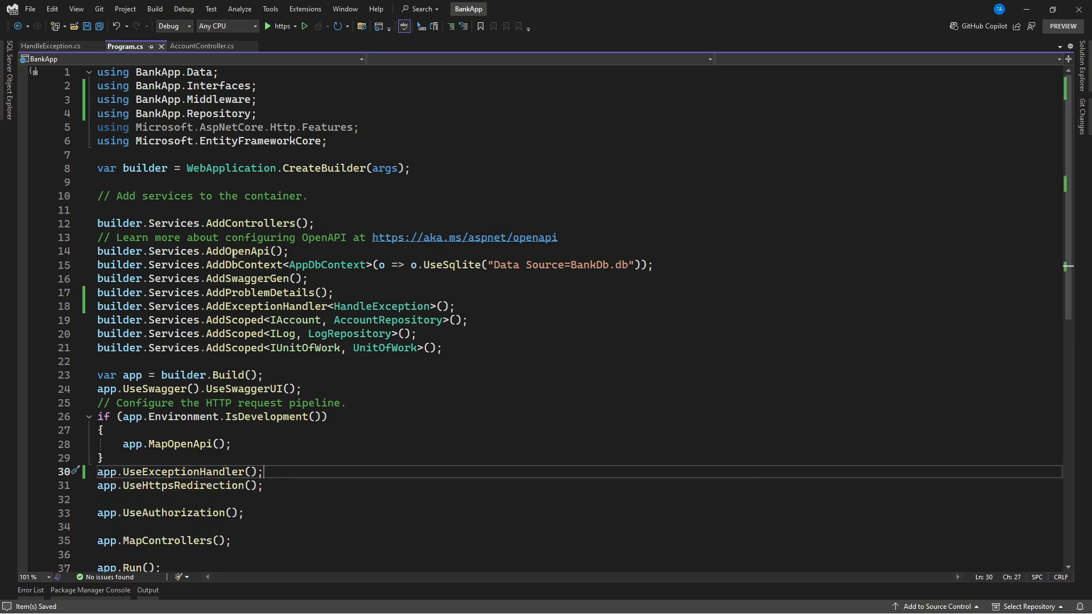
pyautogui.click(203, 45)
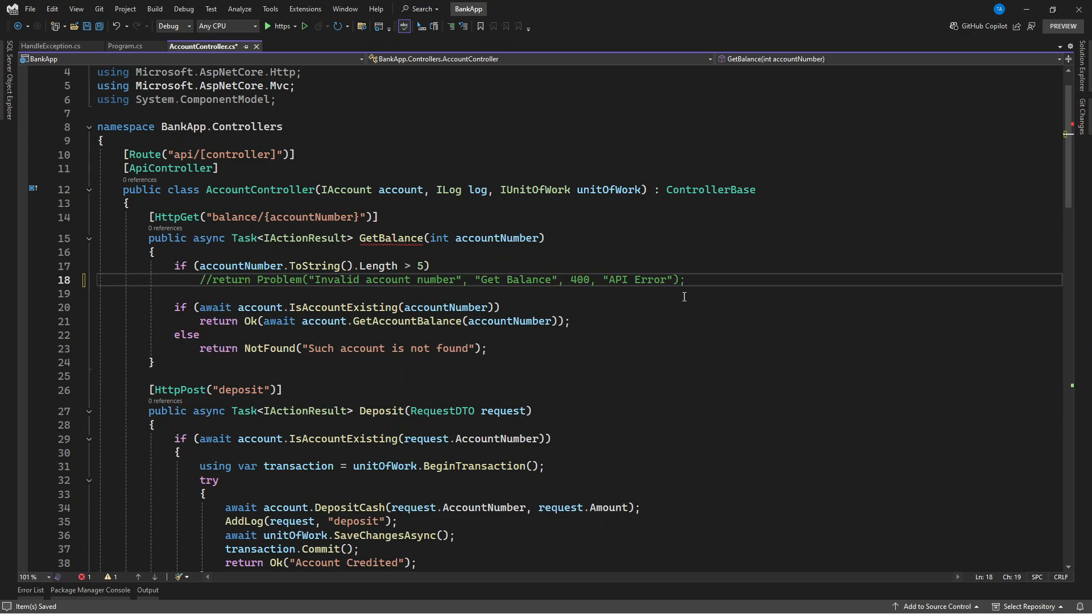
# Step: Throw new Exception("Invalid account number") in GetBalance and start the app in debug mode
pyautogui.write('thr')
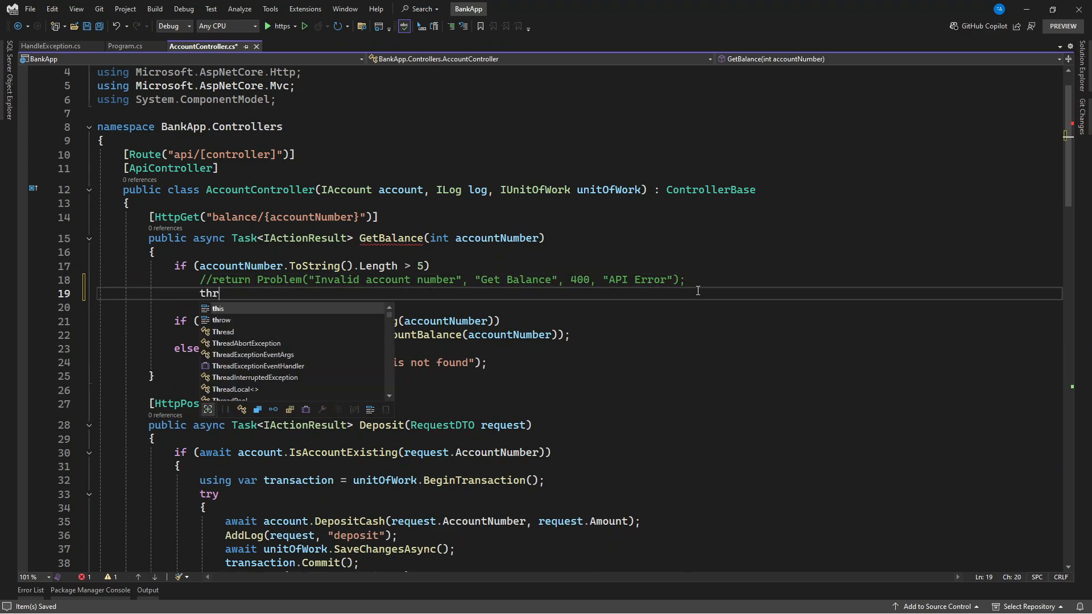
pyautogui.write('ow new Exception()')
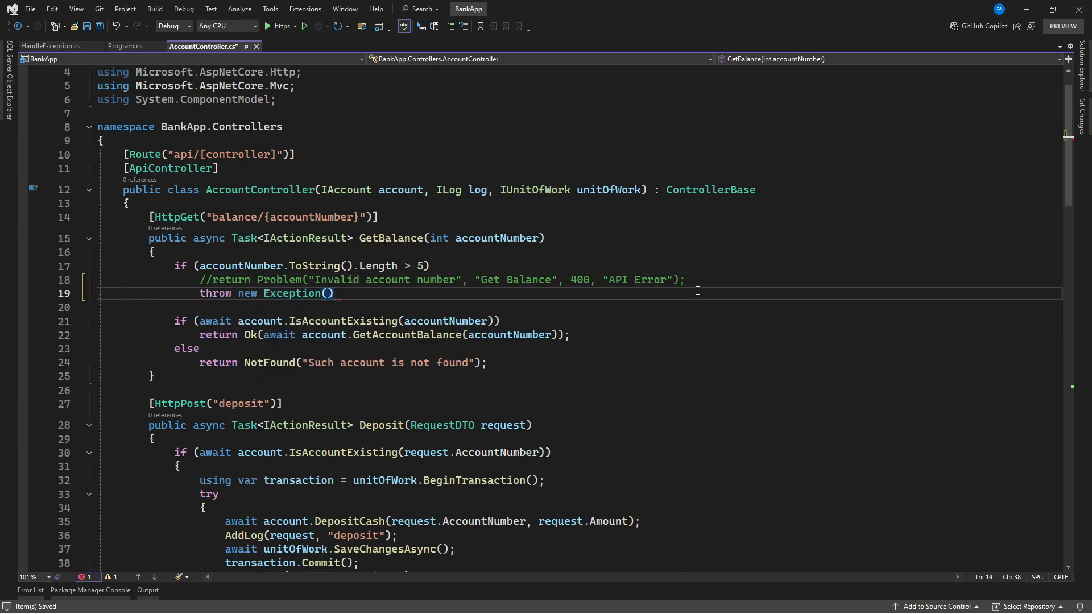
pyautogui.write('""')
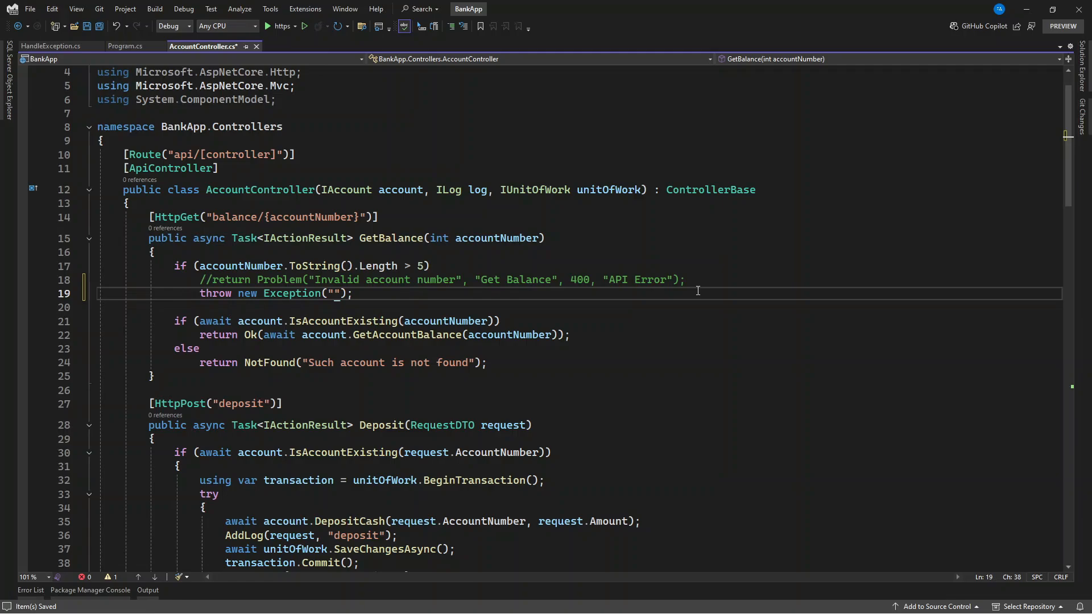
pyautogui.write('Invalid account number')
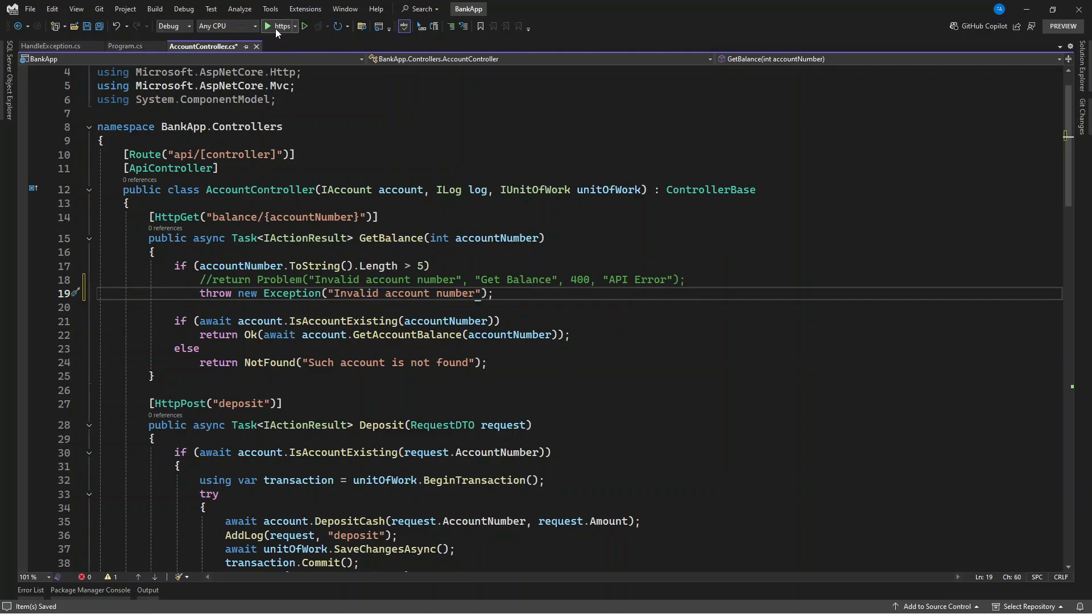
pyautogui.click(271, 27)
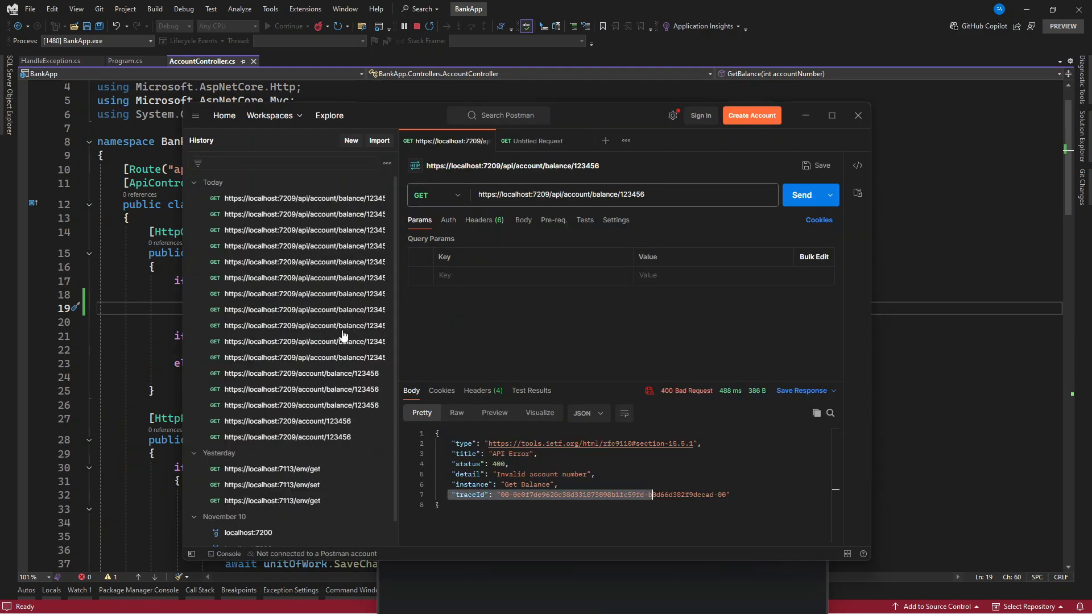
# Step: Resend the balance request for account 123456, getting 400 'Invalid account number', then return to Program.cs
pyautogui.click(802, 196)
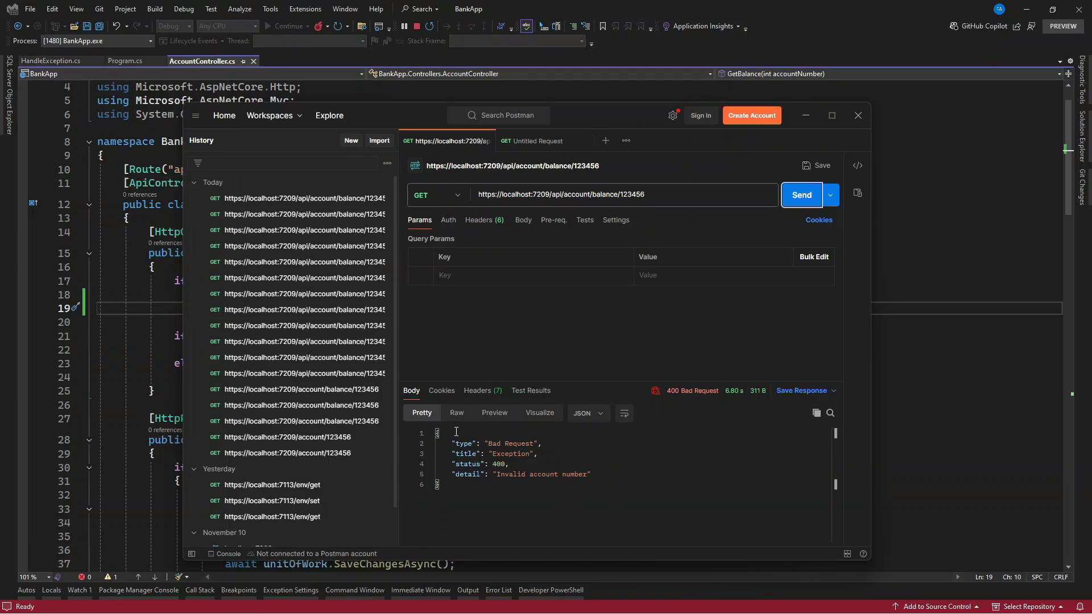
pyautogui.moveTo(569, 492)
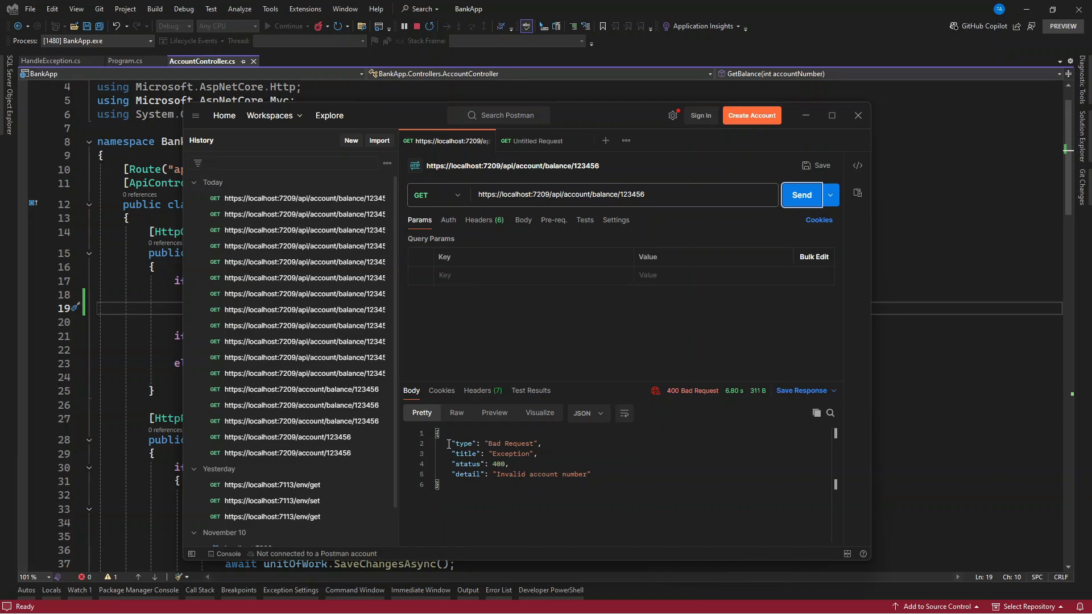
pyautogui.moveTo(573, 466)
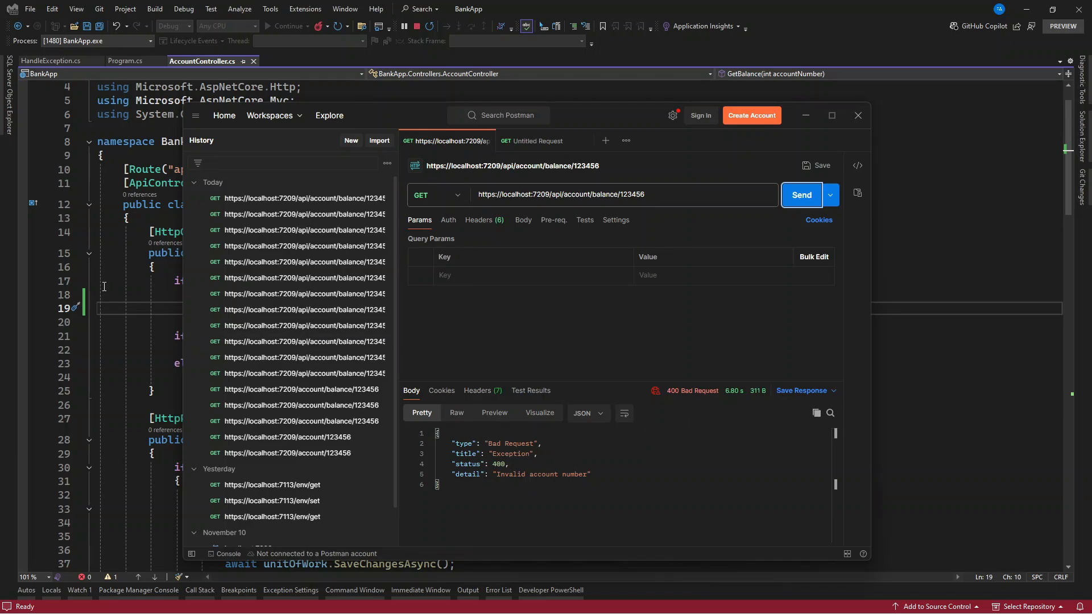
pyautogui.moveTo(448, 403)
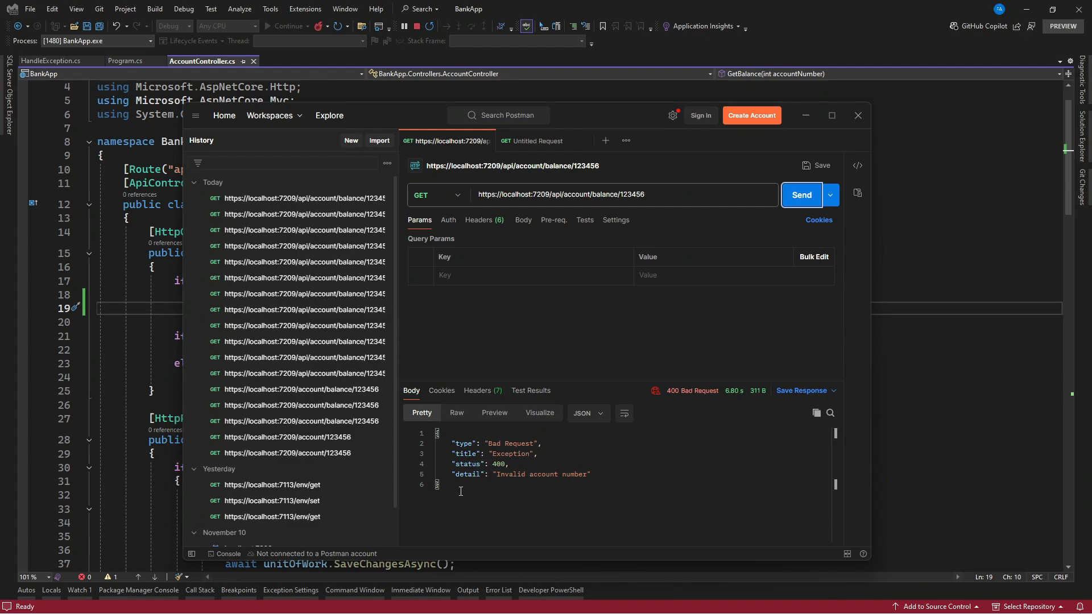
pyautogui.moveTo(467, 484)
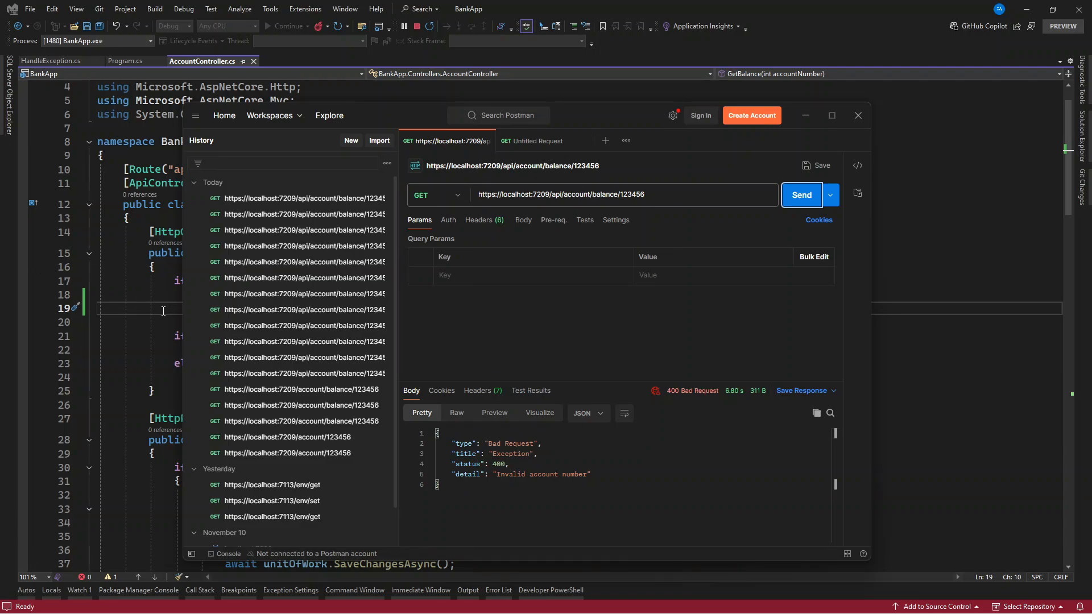
pyautogui.click(125, 60)
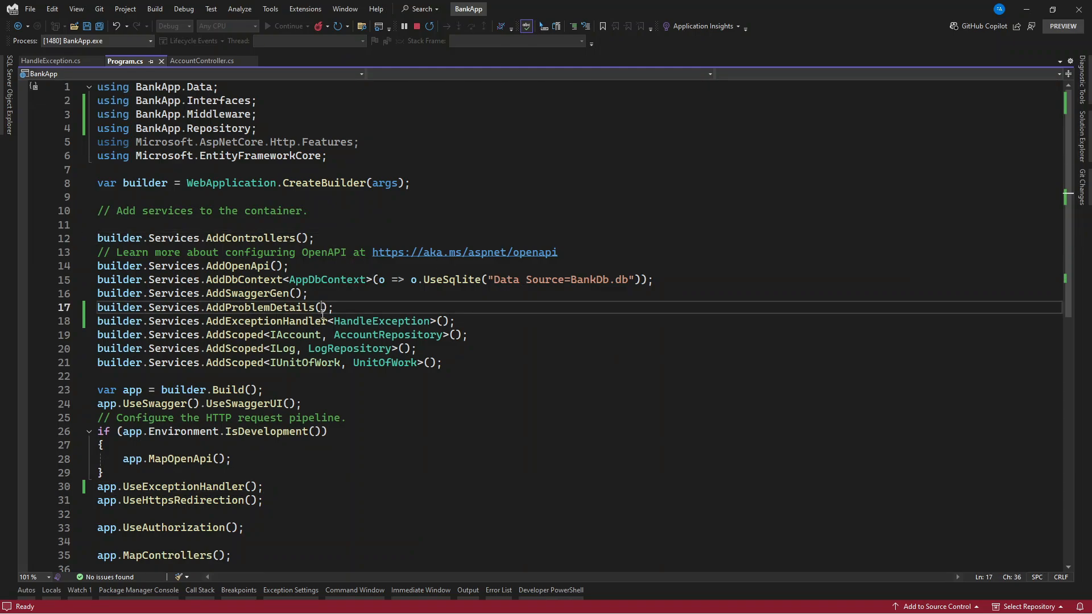
# Step: Set ProblemDetails.Instance to $"{Request.Method}{Request.Path}" in CustomizeProblemDetails, then go to HandleException.cs
pyautogui.write('option =>')
pyautogui.write('option.CustomizeProblemDetails = context =>')
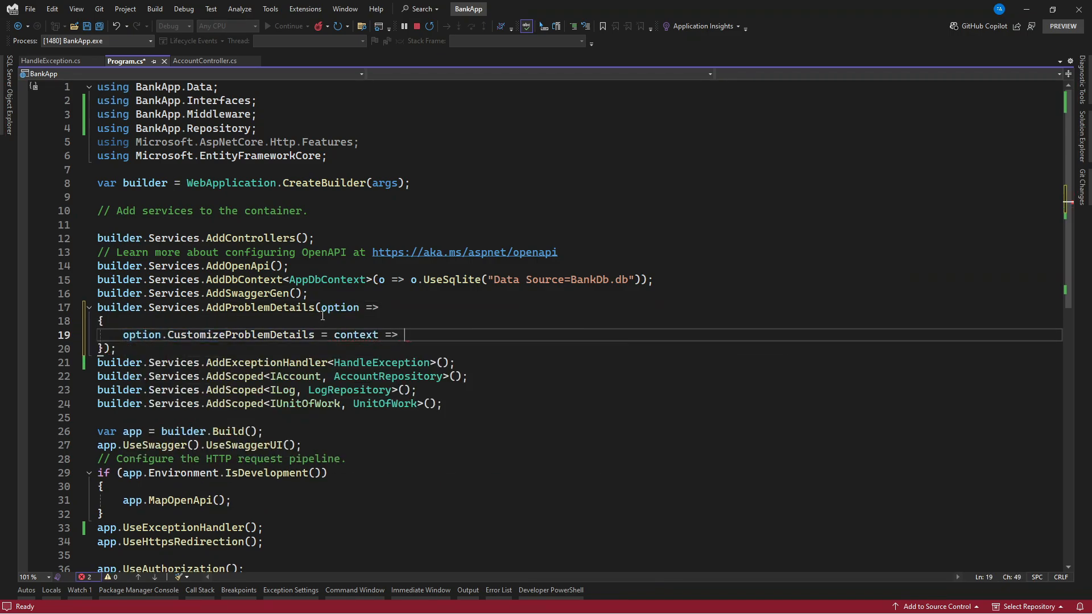
pyautogui.write('context.ProblemDetails.Instance =')
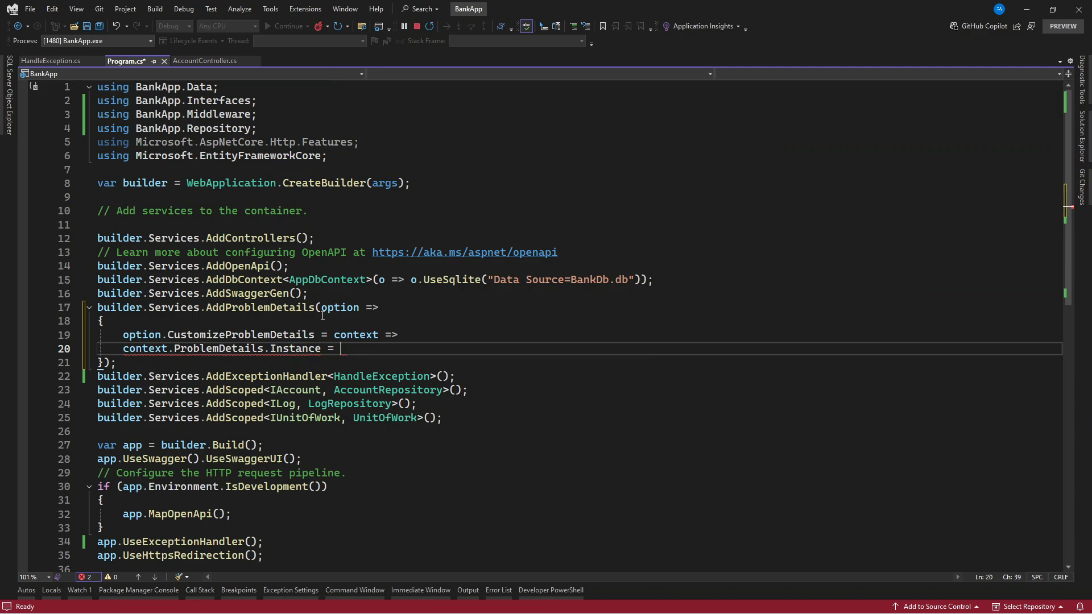
pyautogui.write('$"{}"')
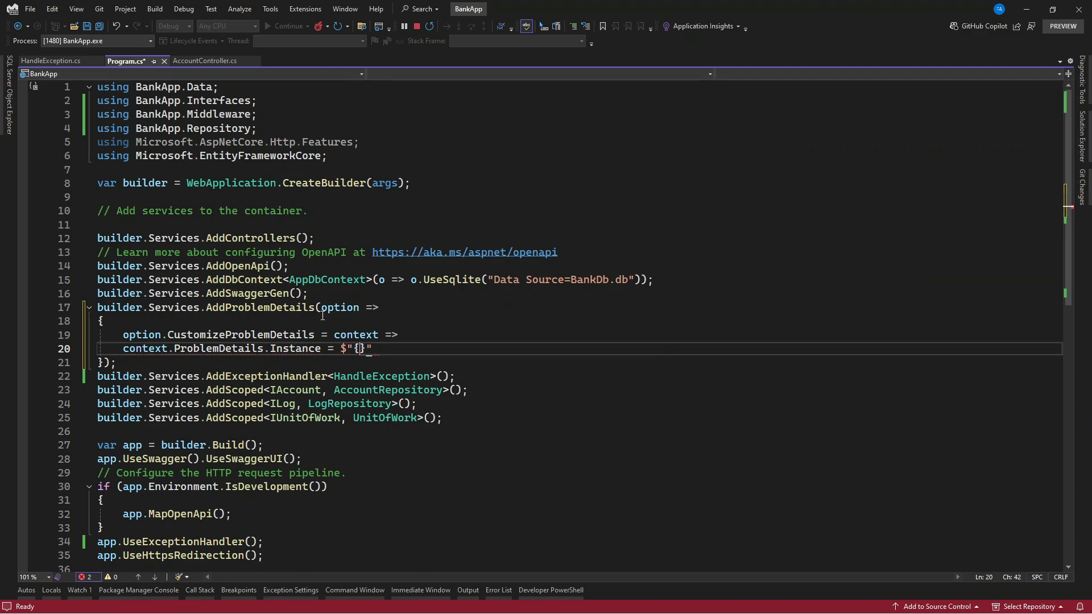
pyautogui.write('co')
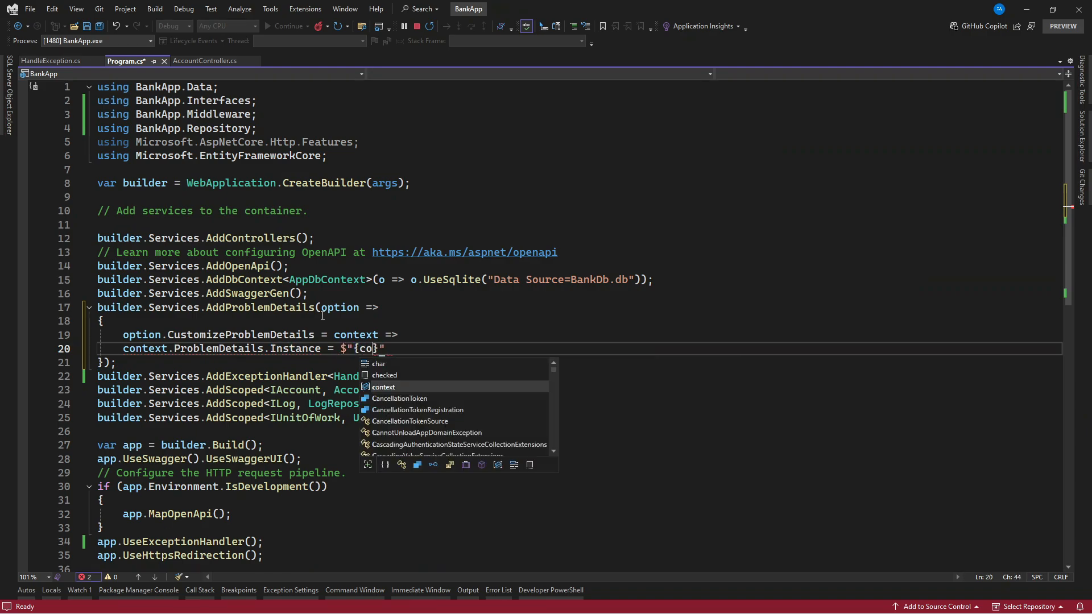
pyautogui.write('context.HttpContext.Request.Method')
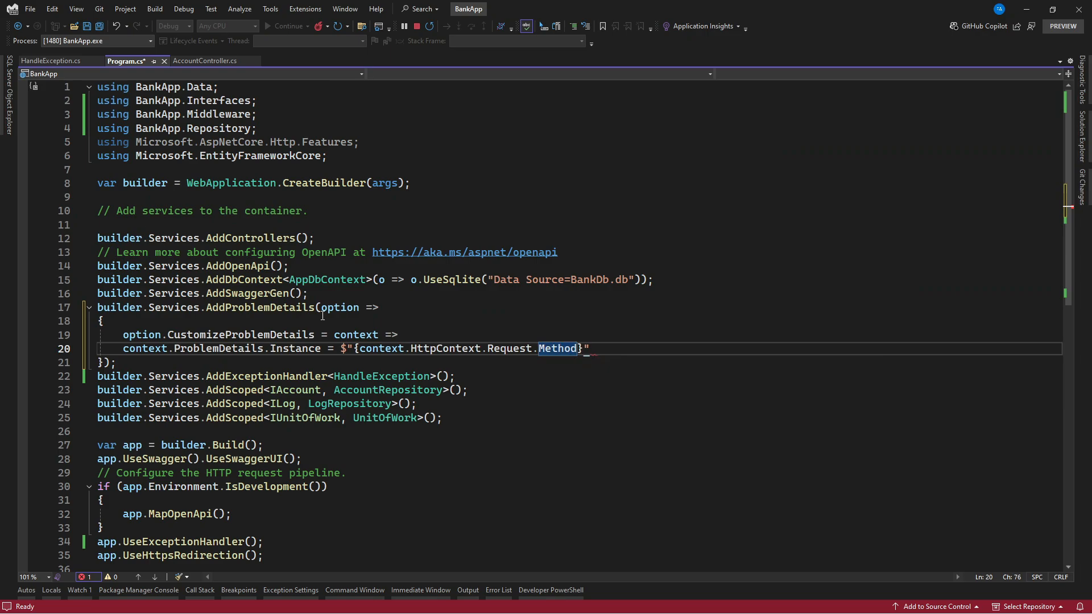
pyautogui.write('{context.')
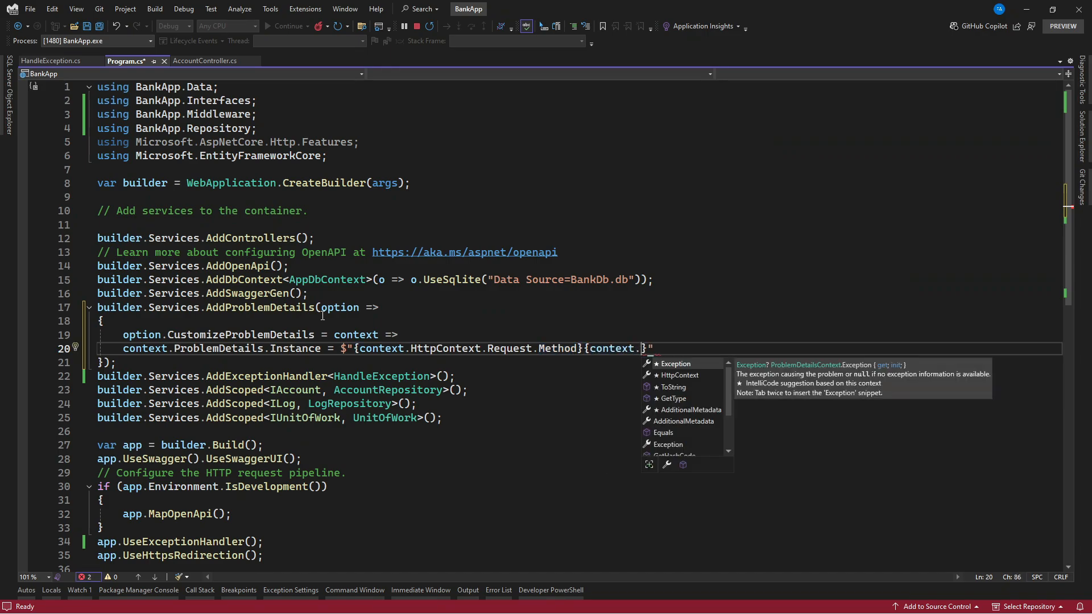
pyautogui.write('HttpContext.Request.Path')
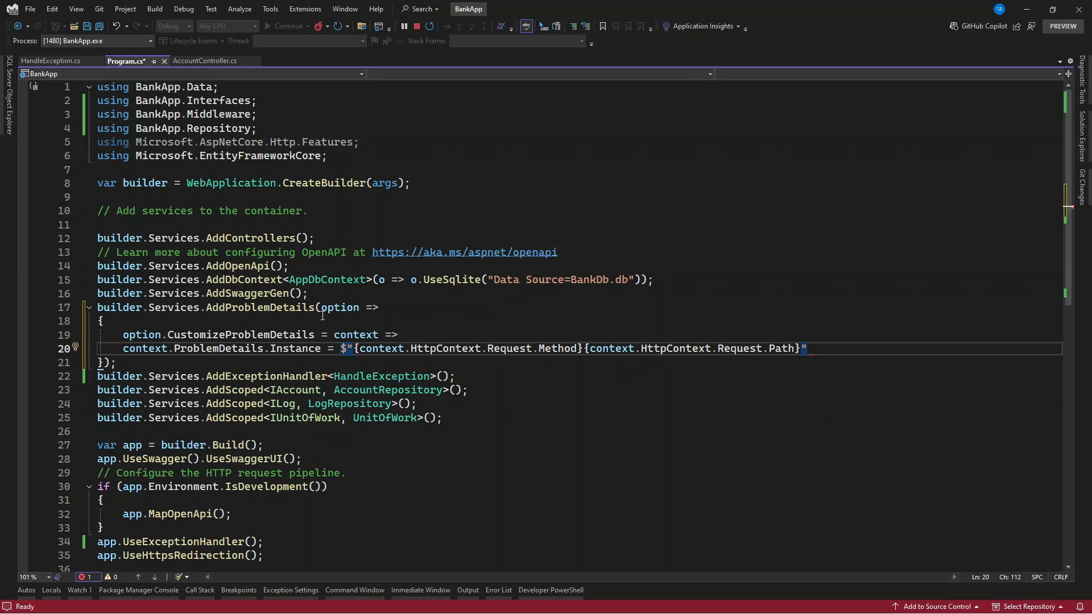
pyautogui.write(';')
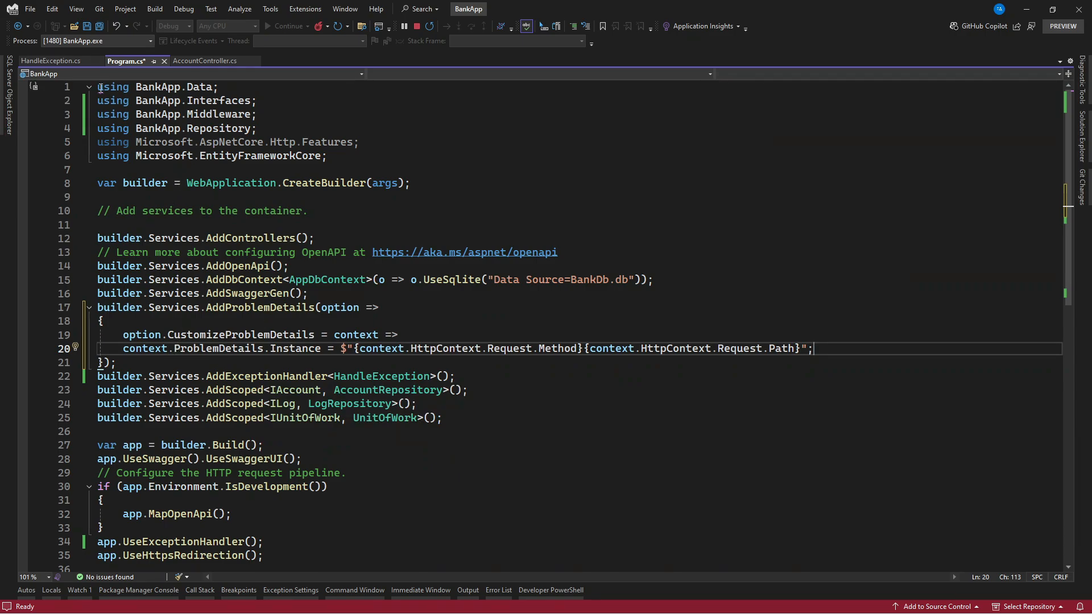
pyautogui.click(41, 60)
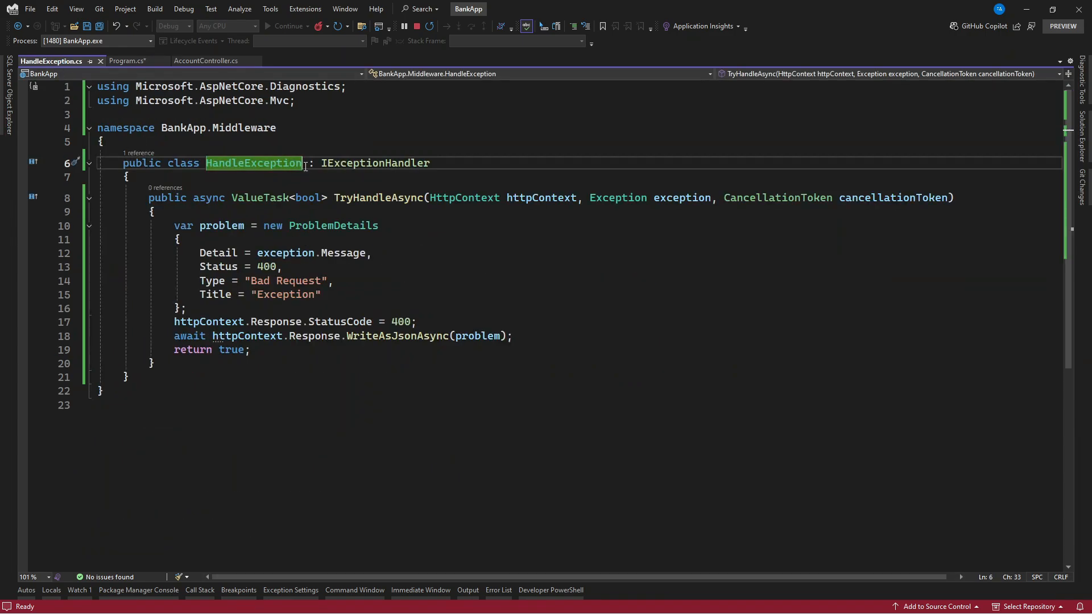
# Step: Inject IProblemDetailsService into HandleException as a problemDetailsService constructor parameter
pyautogui.write('()')
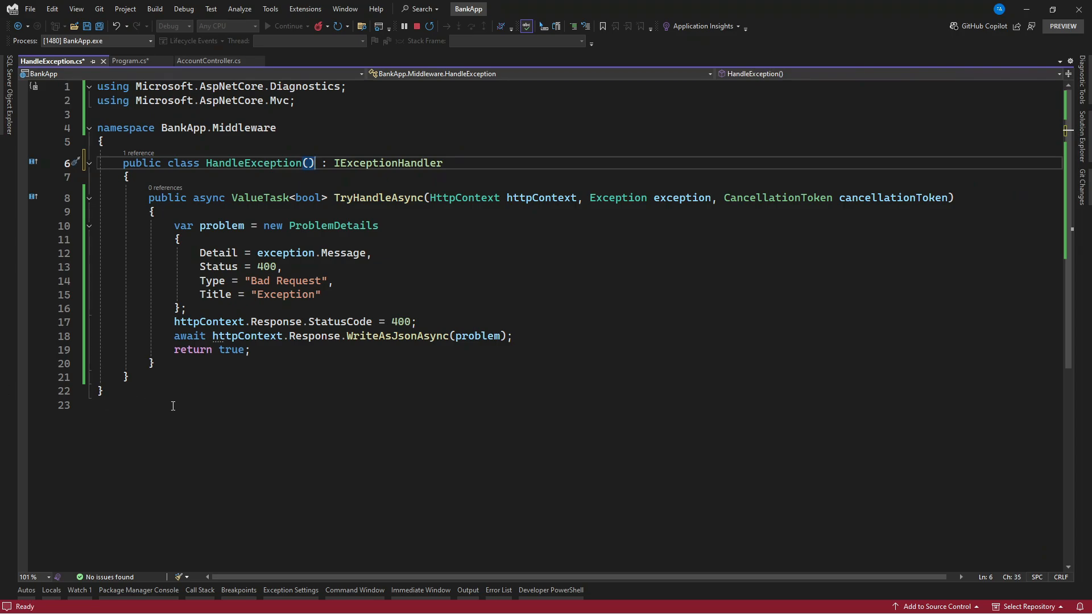
pyautogui.write('IP')
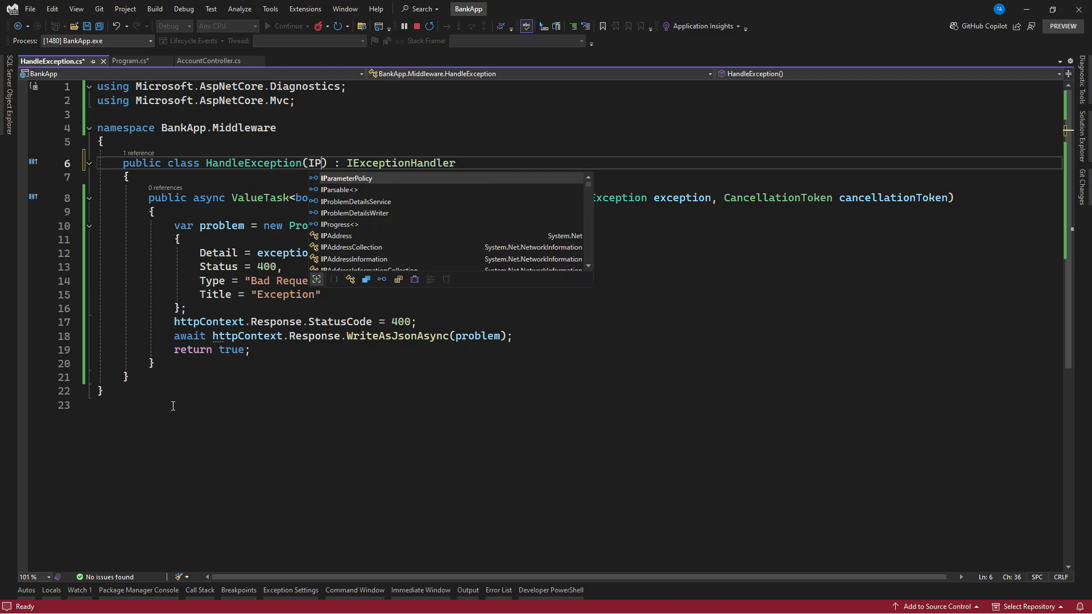
pyautogui.write('ProblemDetailsService')
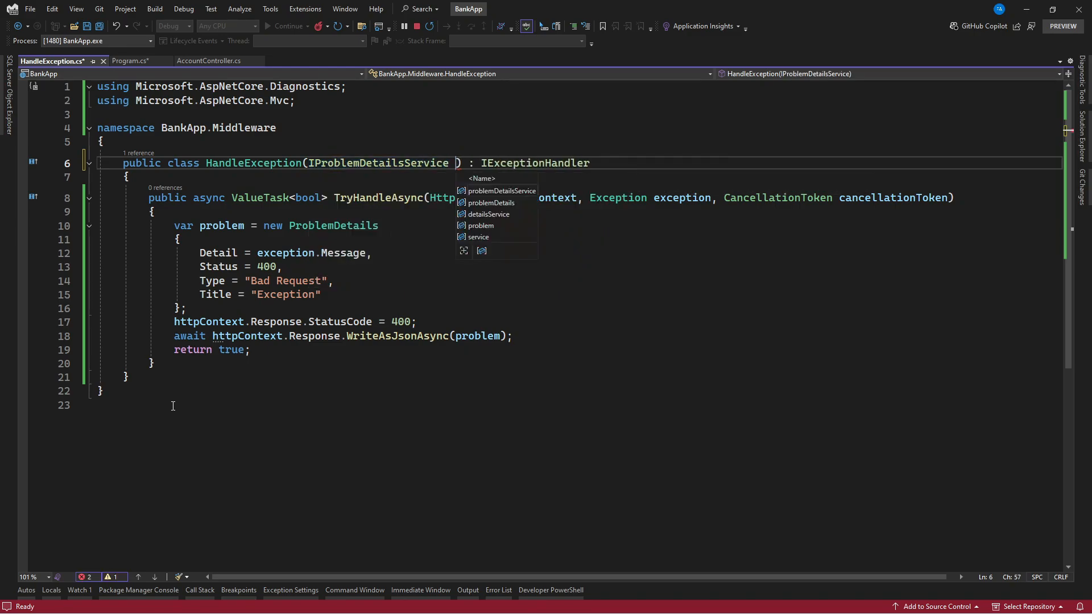
pyautogui.click(502, 191)
pyautogui.write('var')
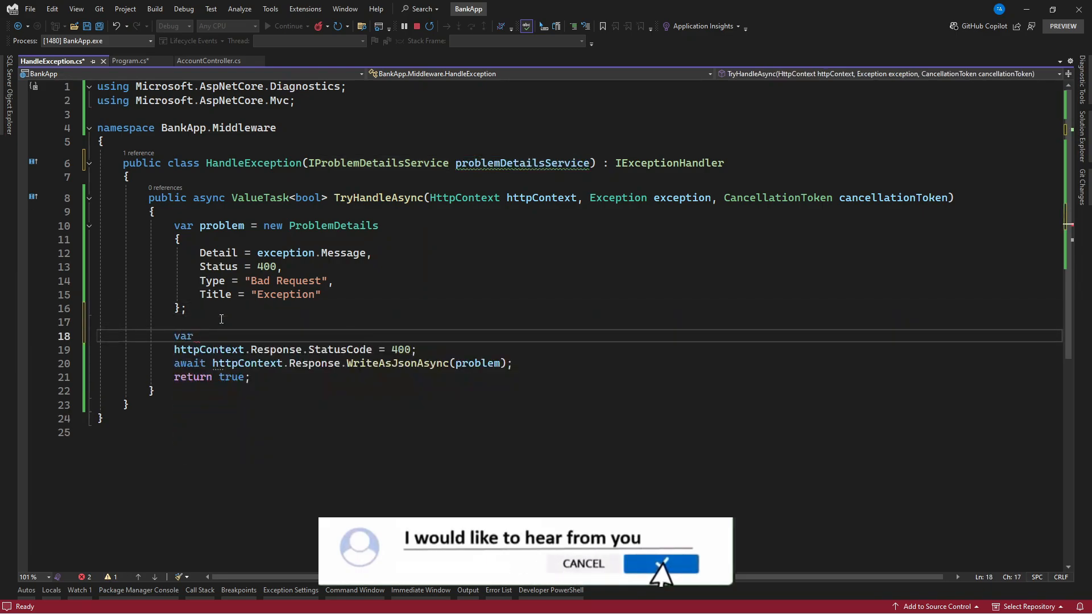
# Step: Build an errorContext ProblemDetailsContext and write it via problemDetailsService.WriteAsync, replacing WriteAsJsonAsync
pyautogui.write('errorContext')
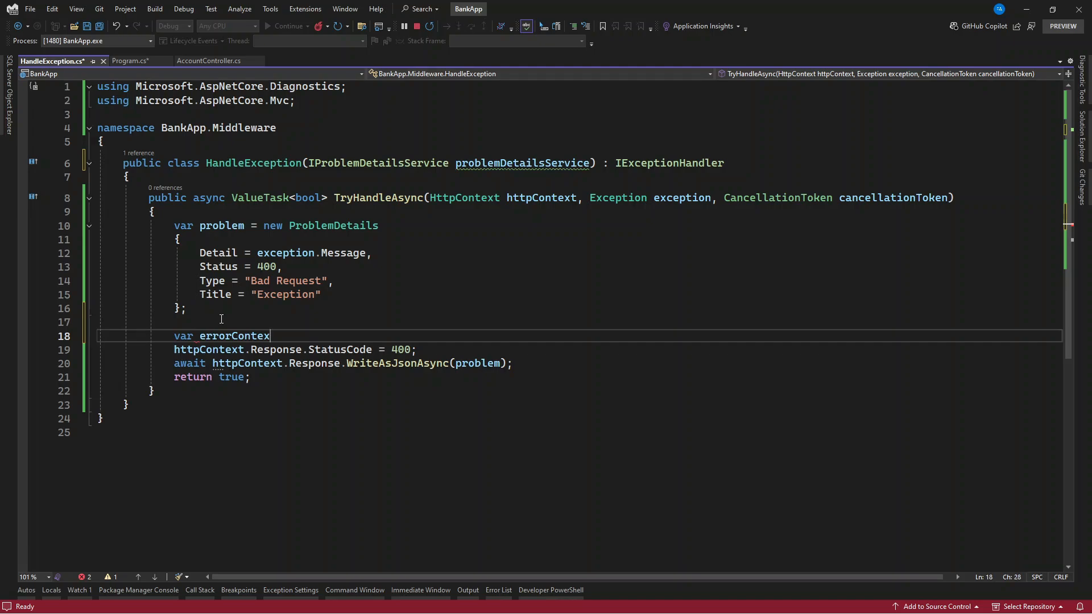
pyautogui.write('= new ProblemDetailsContext { HttpContext}')
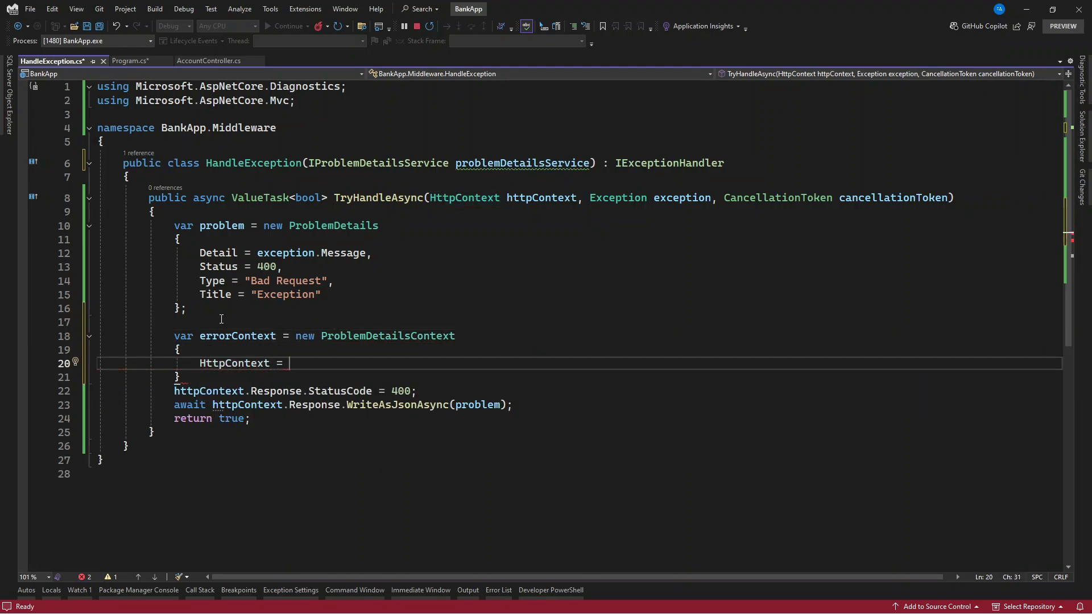
pyautogui.write('httpContext,')
pyautogui.write('Exception = exception,')
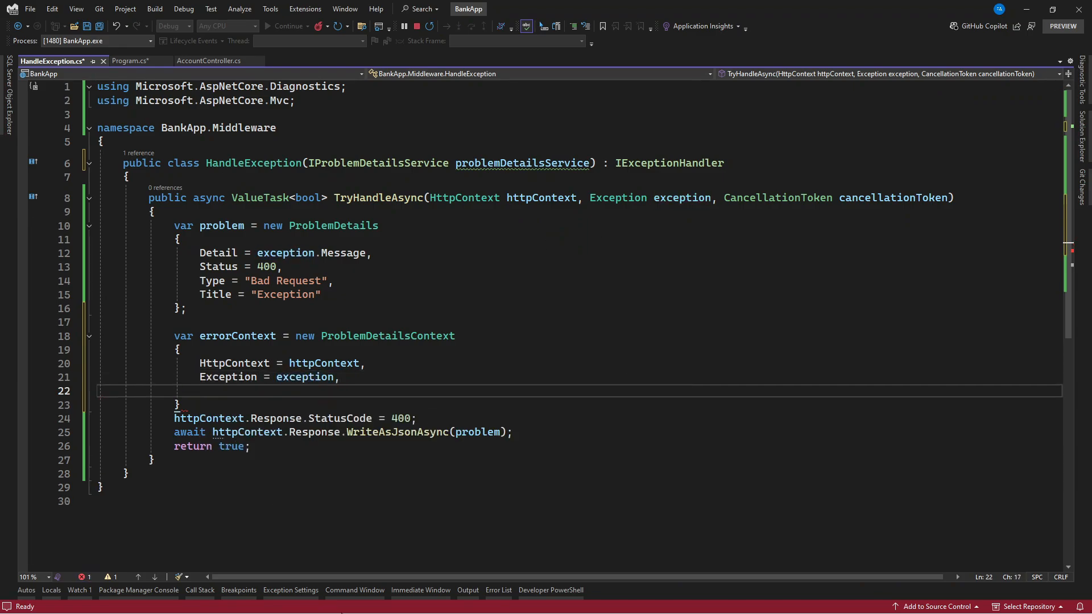
pyautogui.write('ProblemDetails = problem')
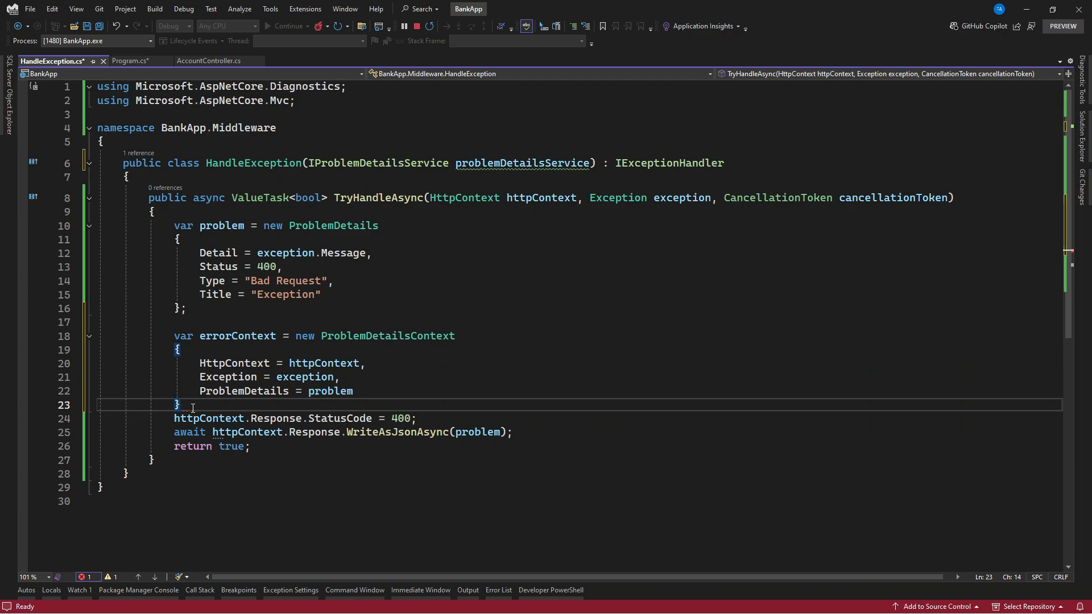
pyautogui.doubleClick(237, 335)
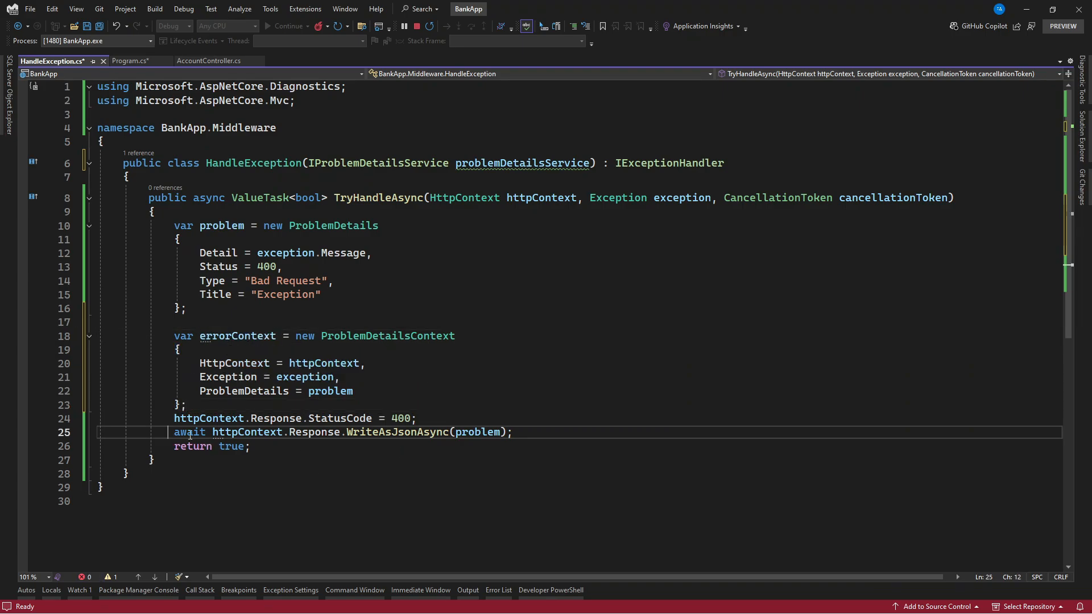
pyautogui.moveTo(430, 437)
pyautogui.write('await problemDetailsService.WriteAsync(')
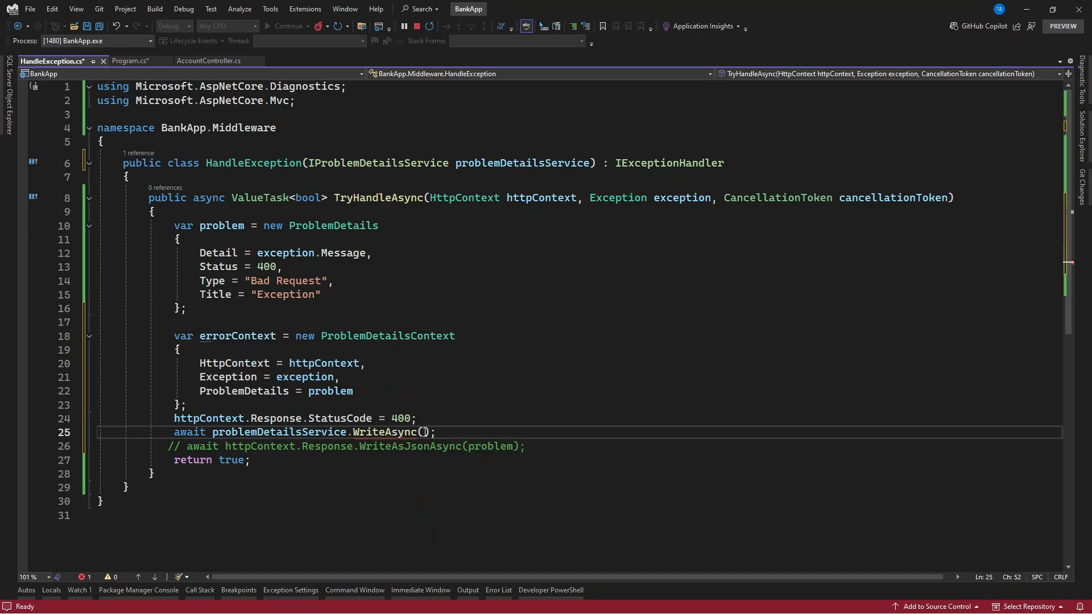
pyautogui.write('errorContext')
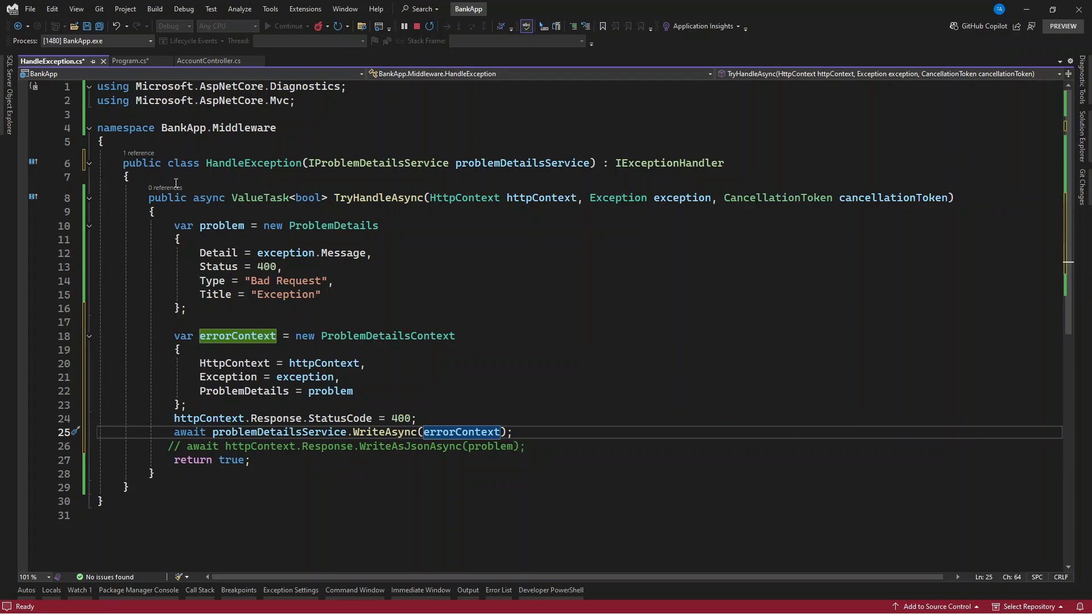
pyautogui.moveTo(225, 299)
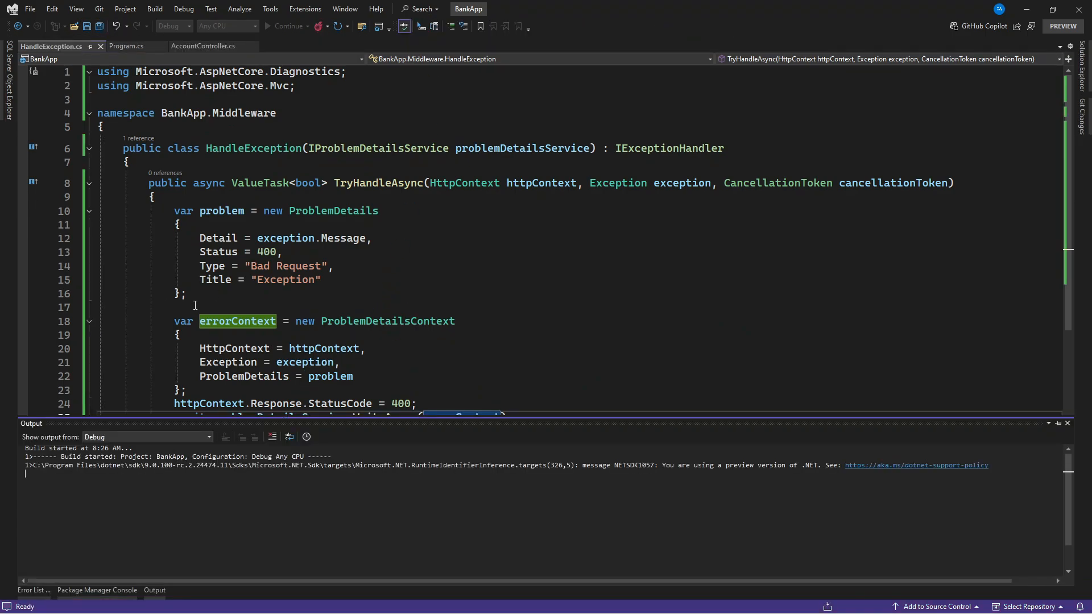
# Step: Resend the balance request in Postman; the 400 response now includes instance 'GET /api/account/balance/123456' and a traceId
pyautogui.click(283, 26)
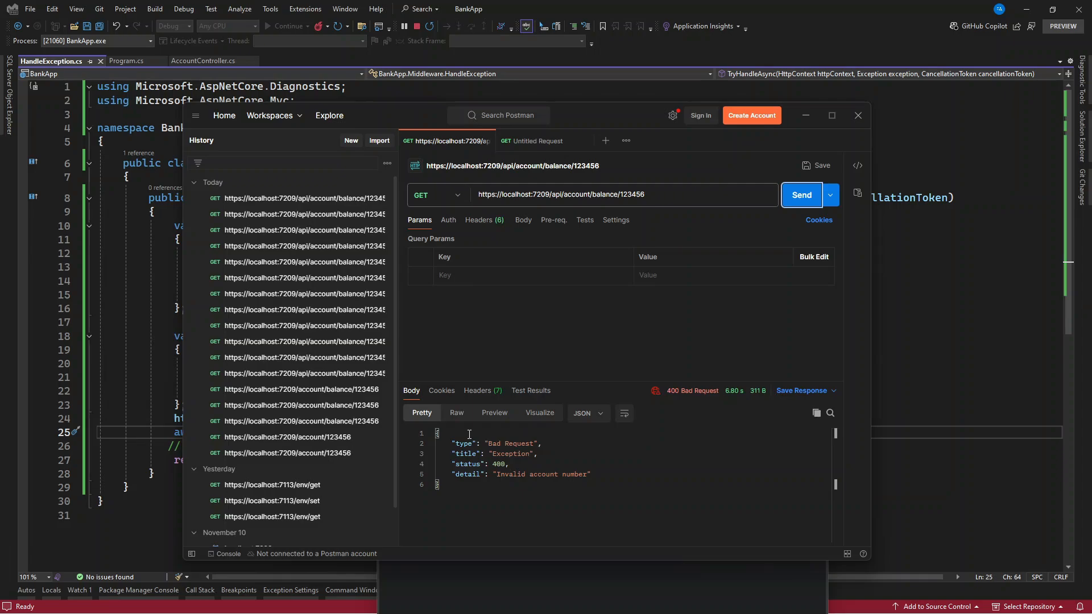
pyautogui.moveTo(733, 426)
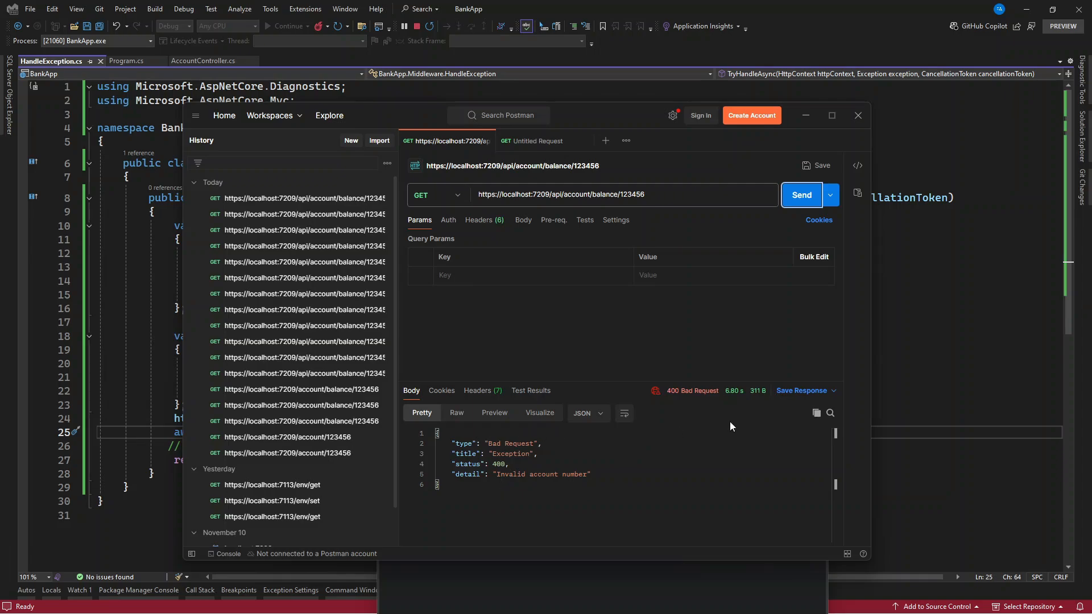
pyautogui.moveTo(808, 203)
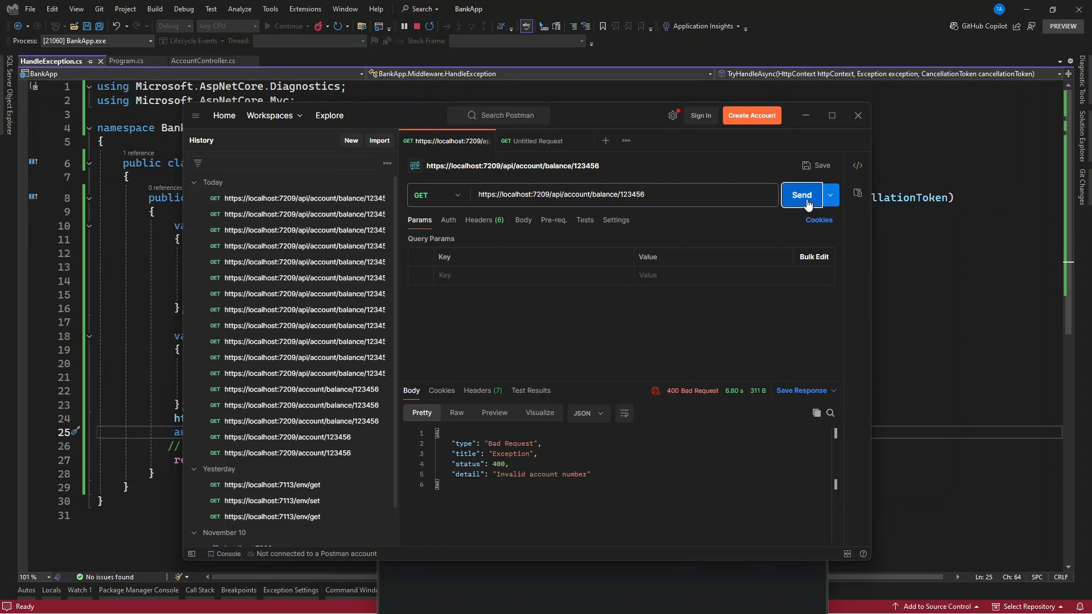
pyautogui.click(801, 195)
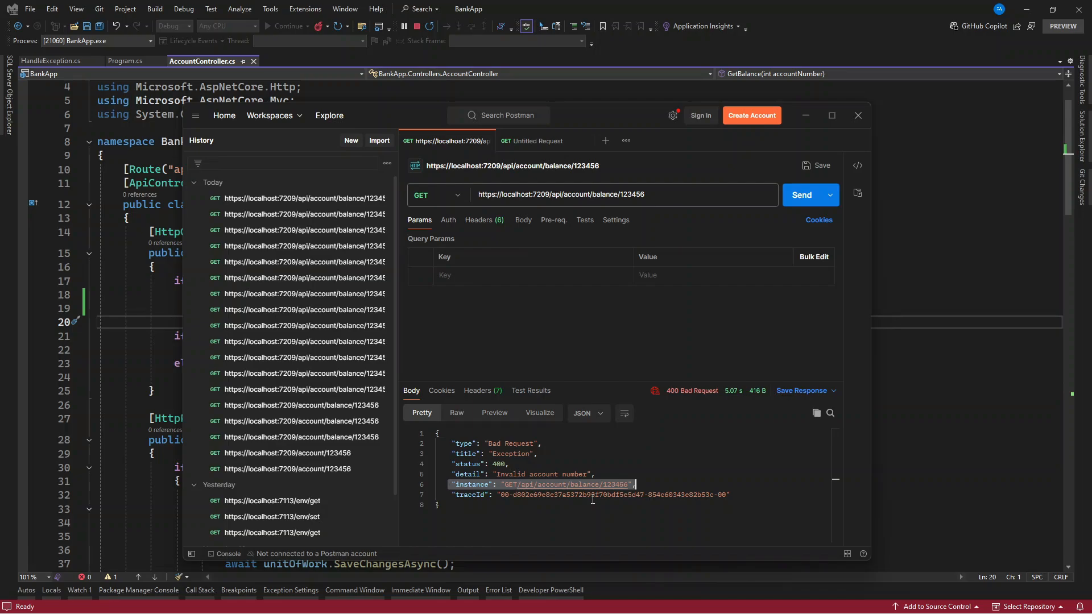
pyautogui.moveTo(562, 524)
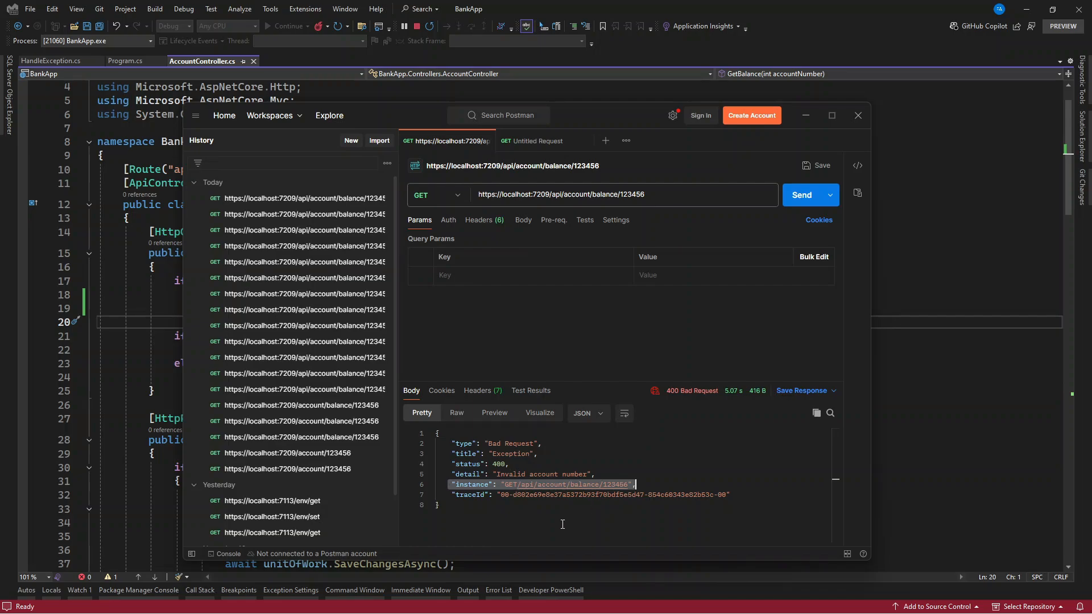